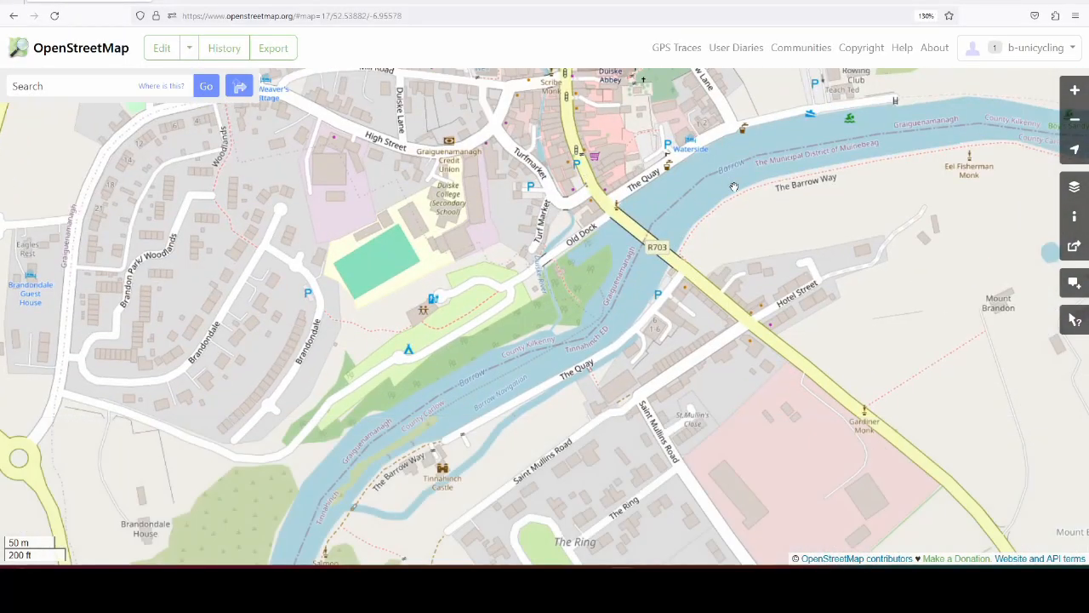
mouse_move(468, 377)
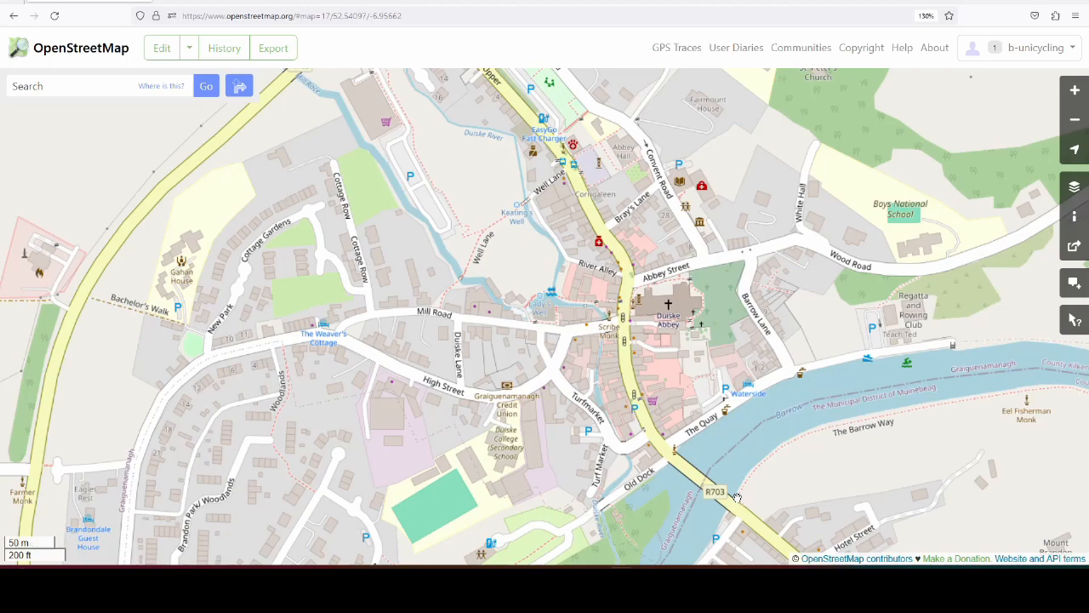
mouse_move(732, 496)
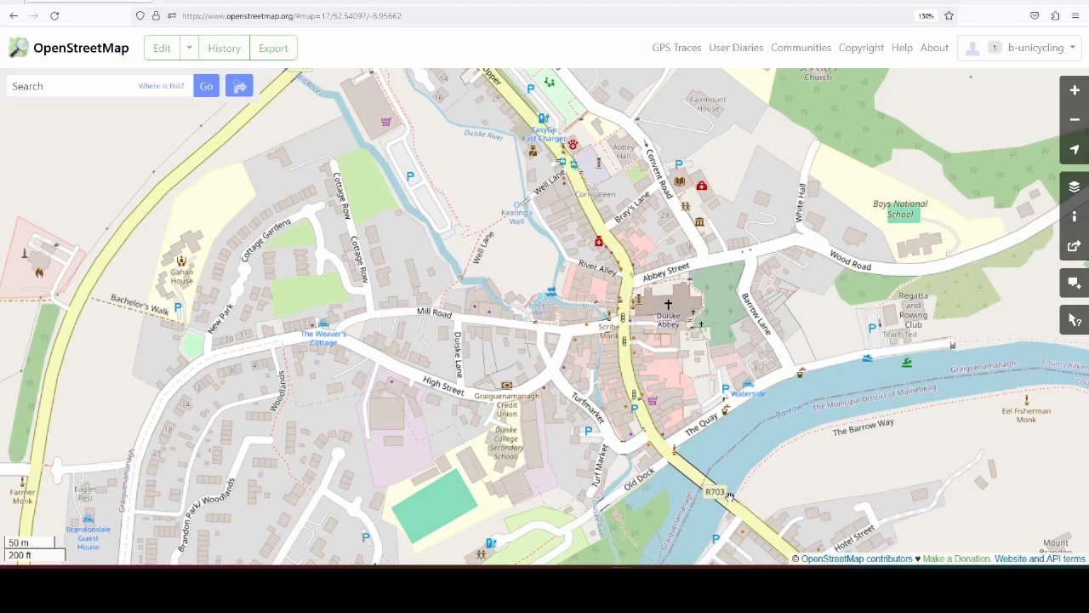
mouse_move(733, 498)
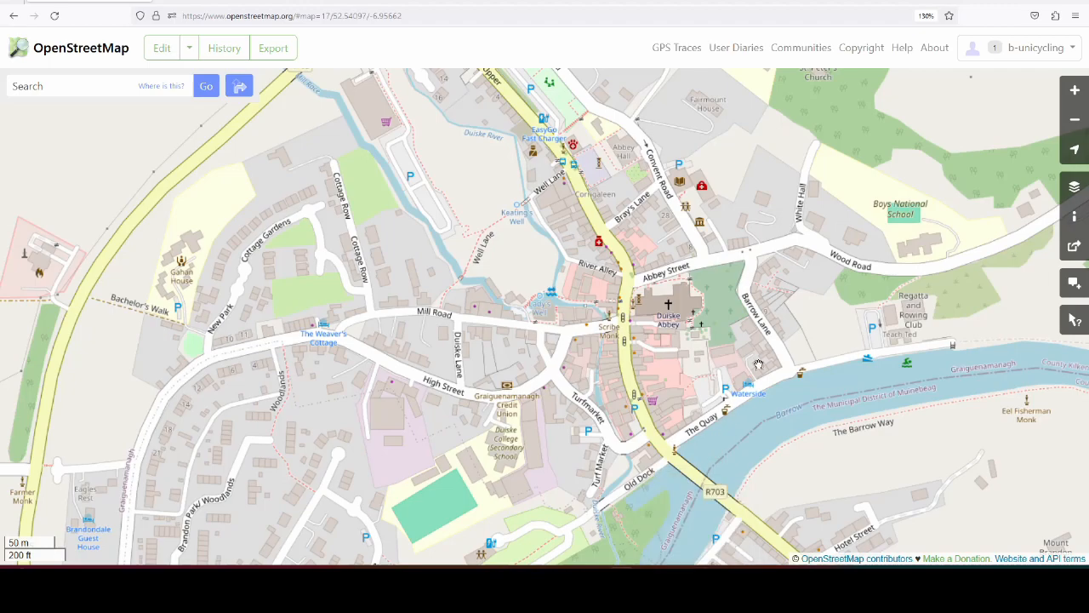
mouse_move(768, 379)
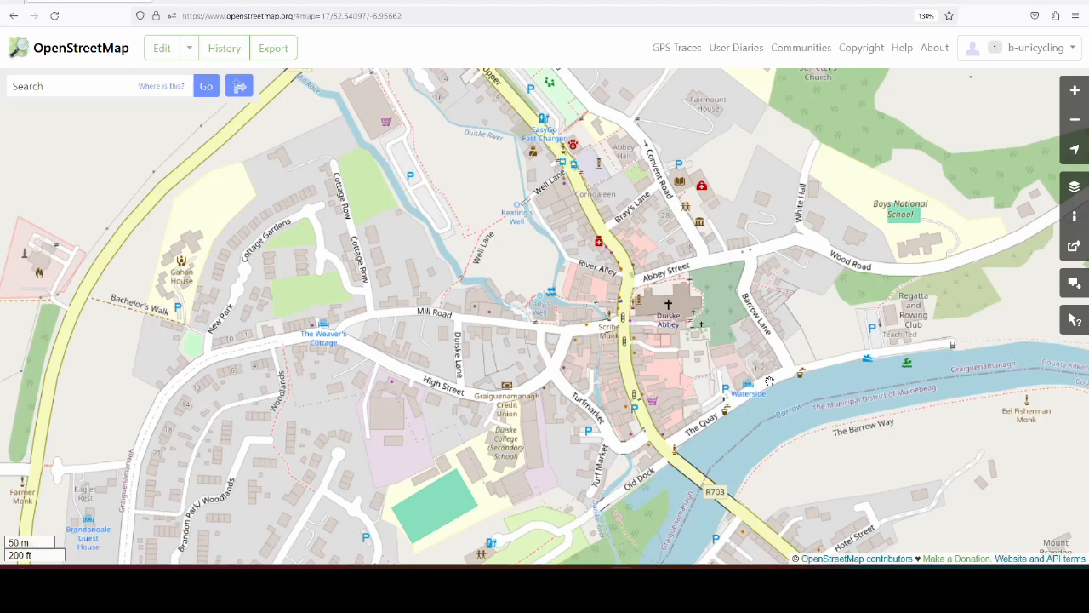
mouse_move(775, 390)
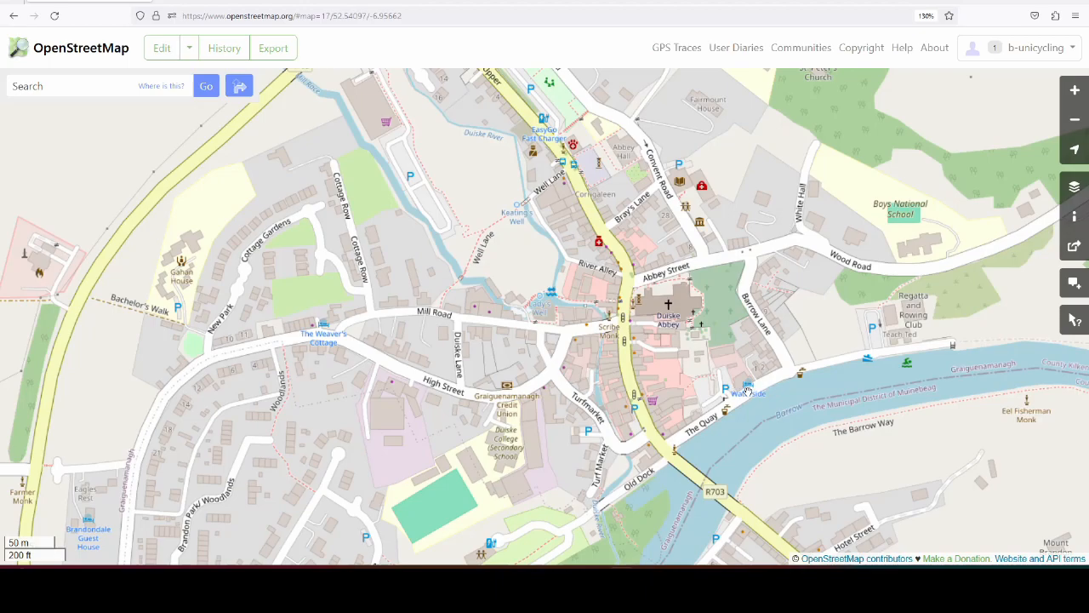
mouse_move(737, 390)
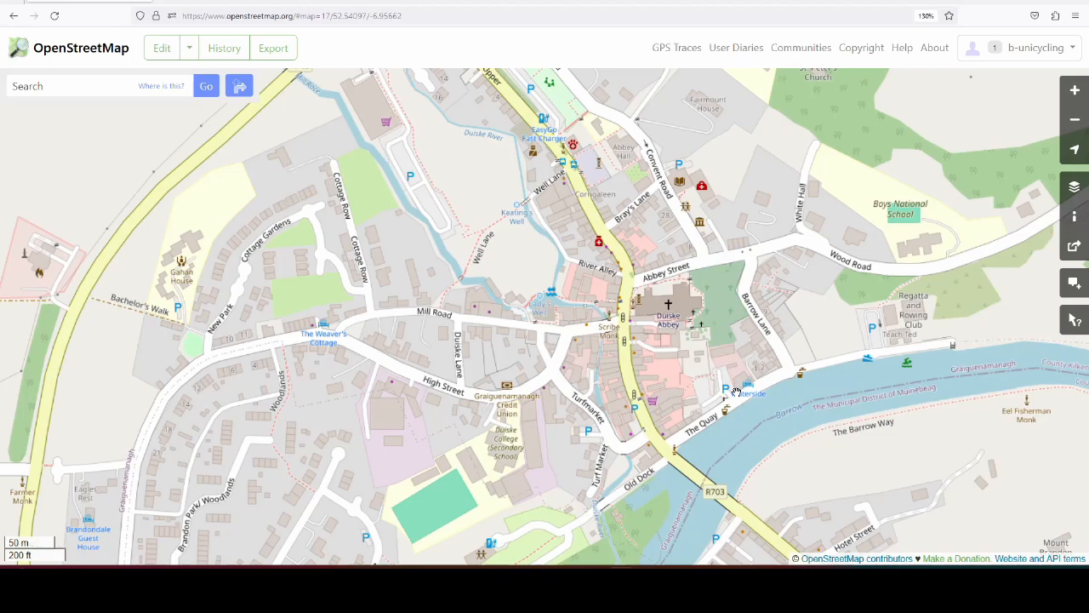
mouse_move(735, 392)
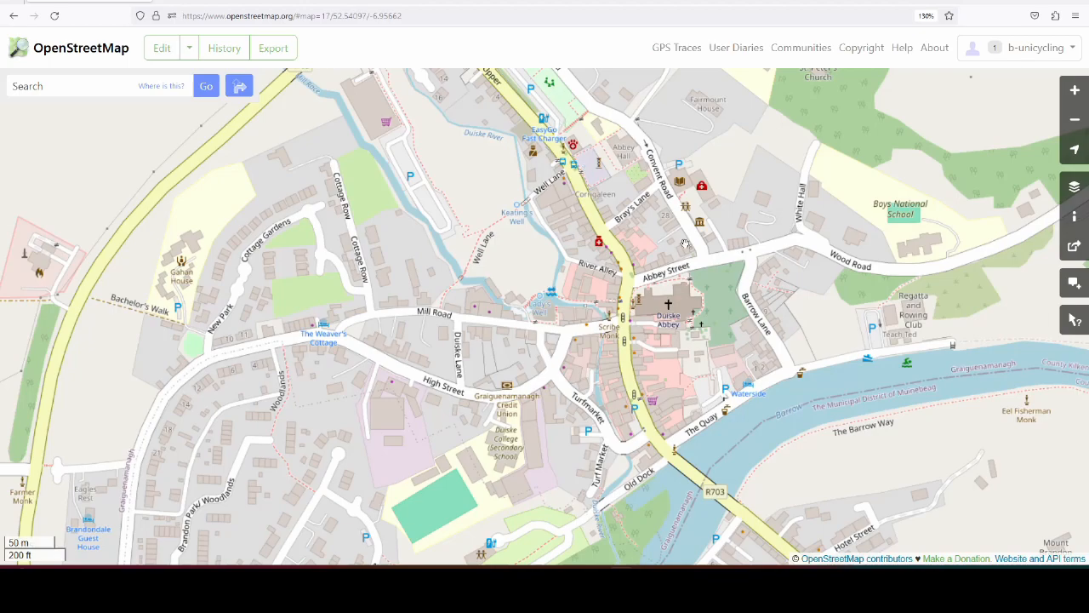
mouse_move(685, 438)
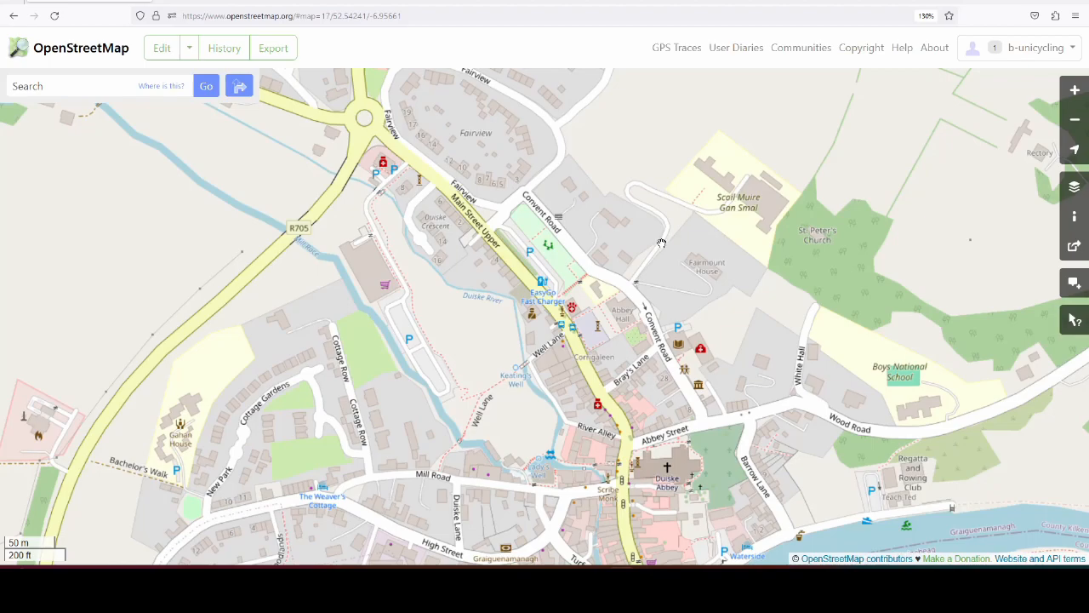
mouse_move(698, 239)
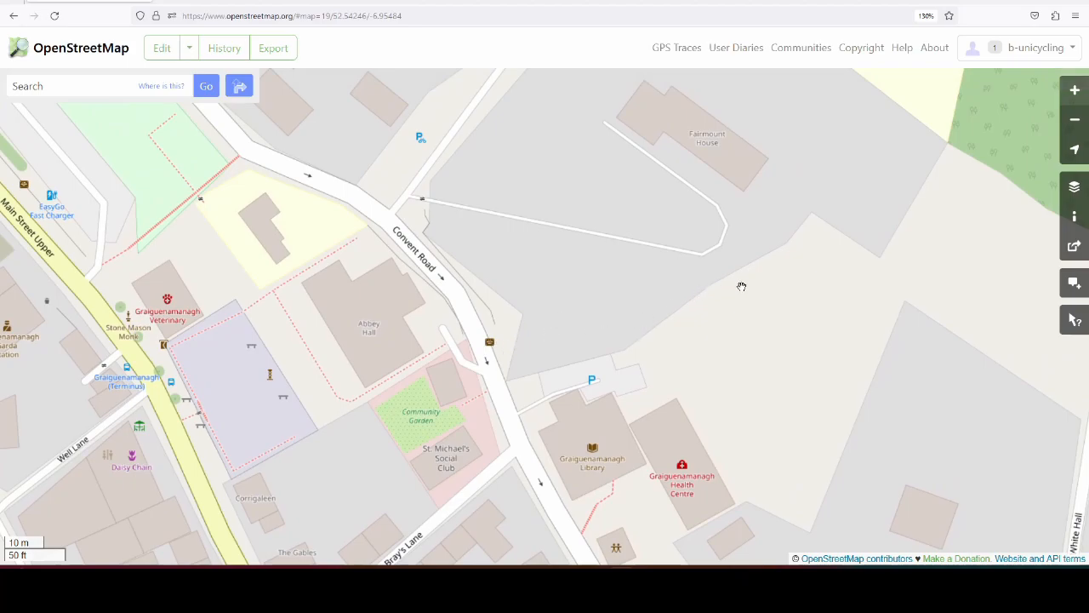
mouse_move(542, 313)
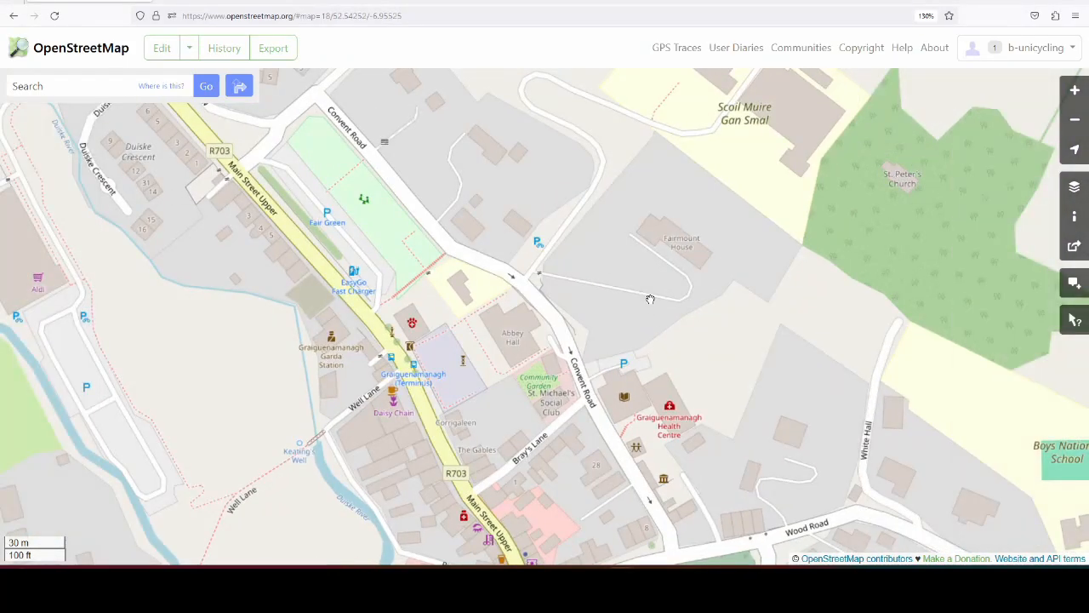
Pan the map past Convent Road and onto the Wood Road cottages near Duiske Abbey.
drag(650, 299, 735, 128)
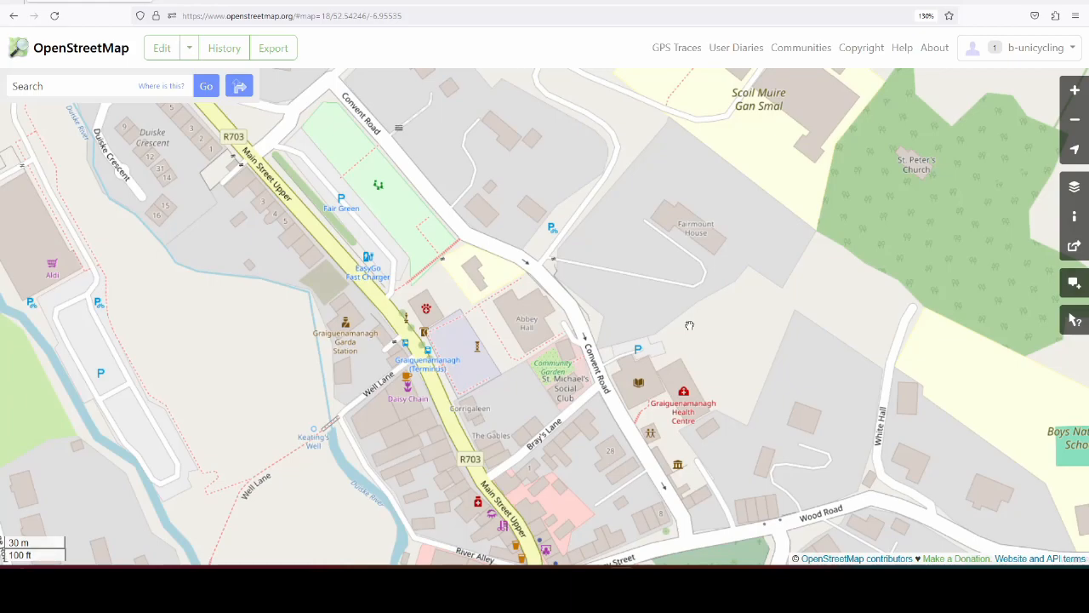
drag(689, 325, 726, 337)
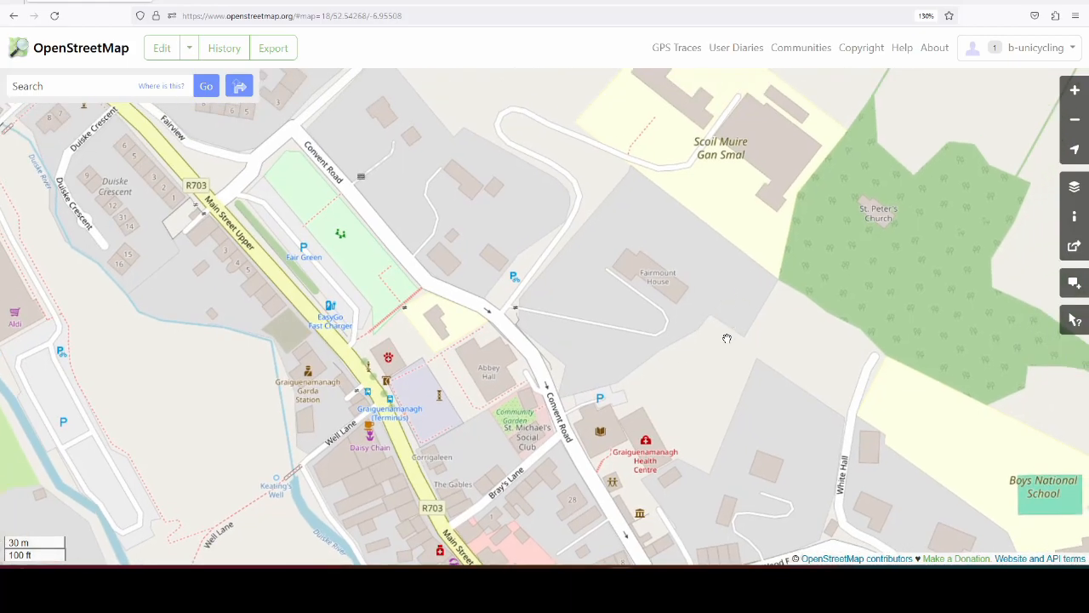
drag(727, 338, 670, 414)
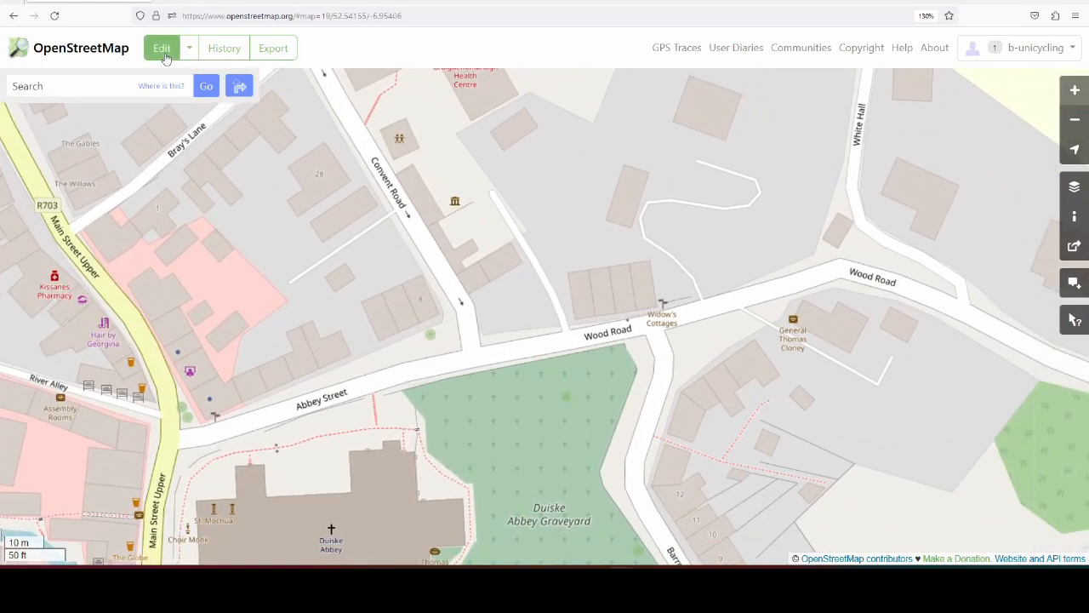
Enter edit mode and add the Wood Road cottages to Site Graiguenamanagh Heritage Trail.
click(161, 47)
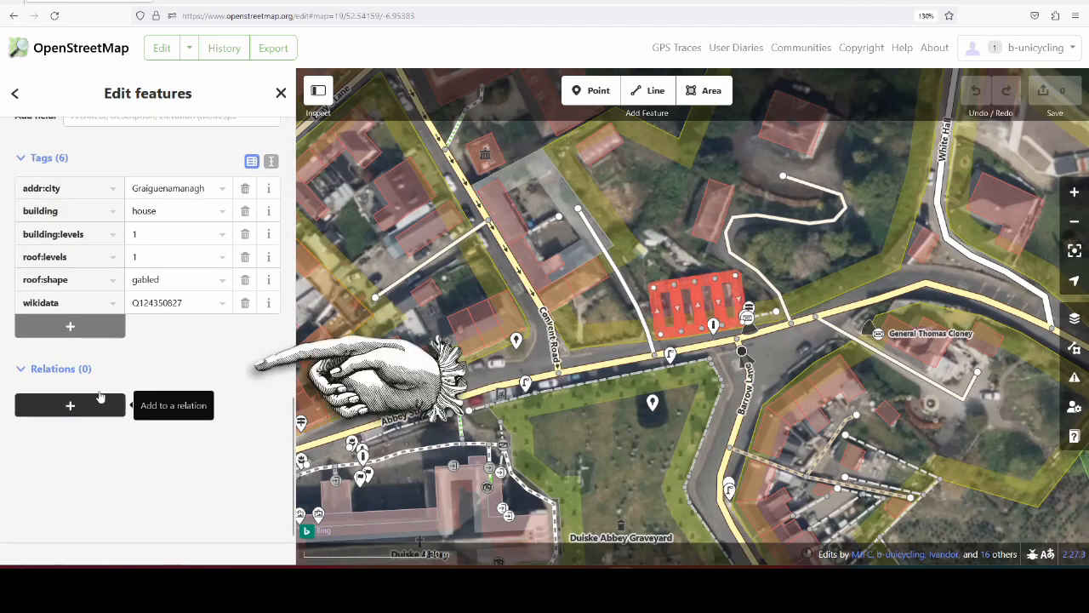
click(70, 405)
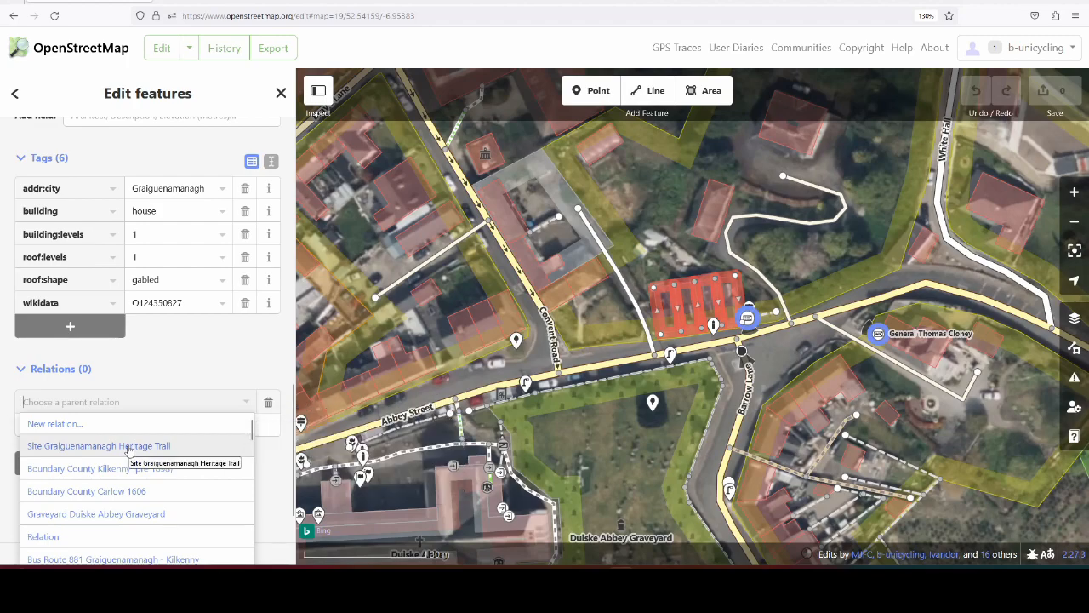
click(98, 445)
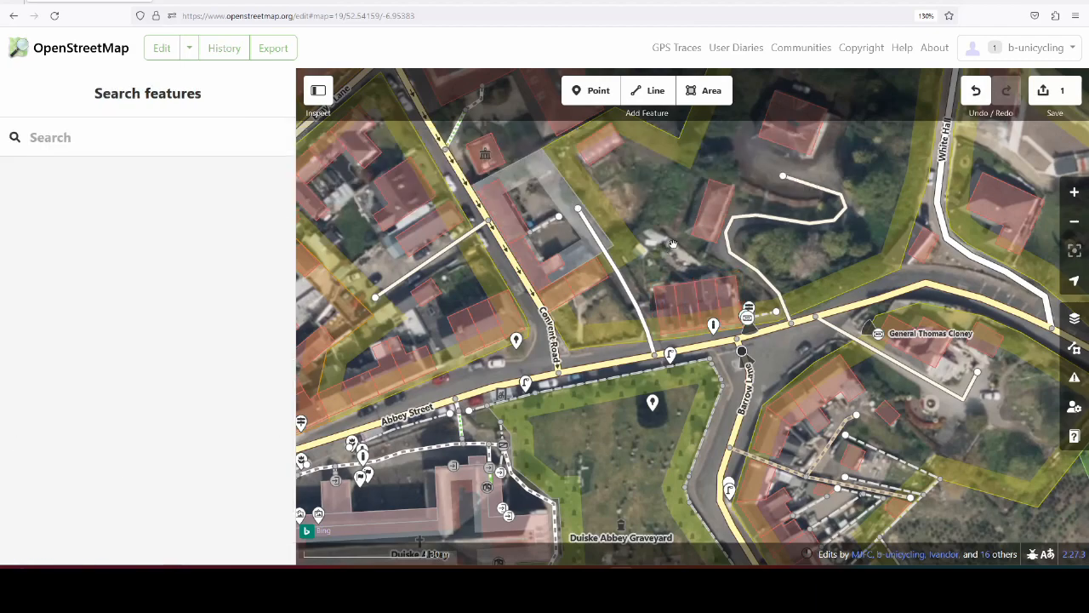
Tag the Wood Road cottage terrace with start_date c.1860.
click(668, 306)
text(start_date)
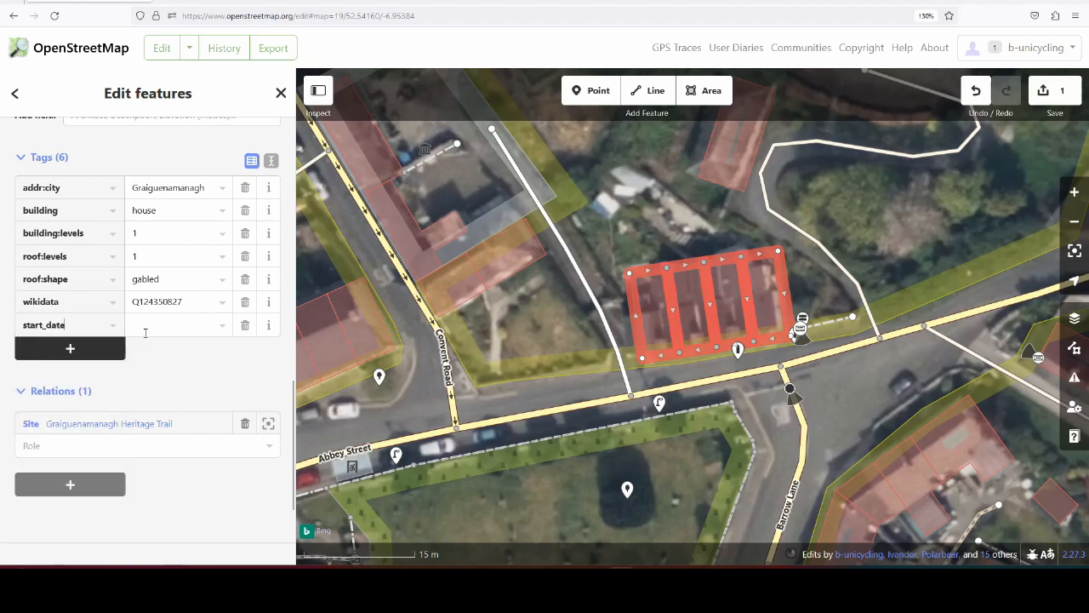
text(c.1860)
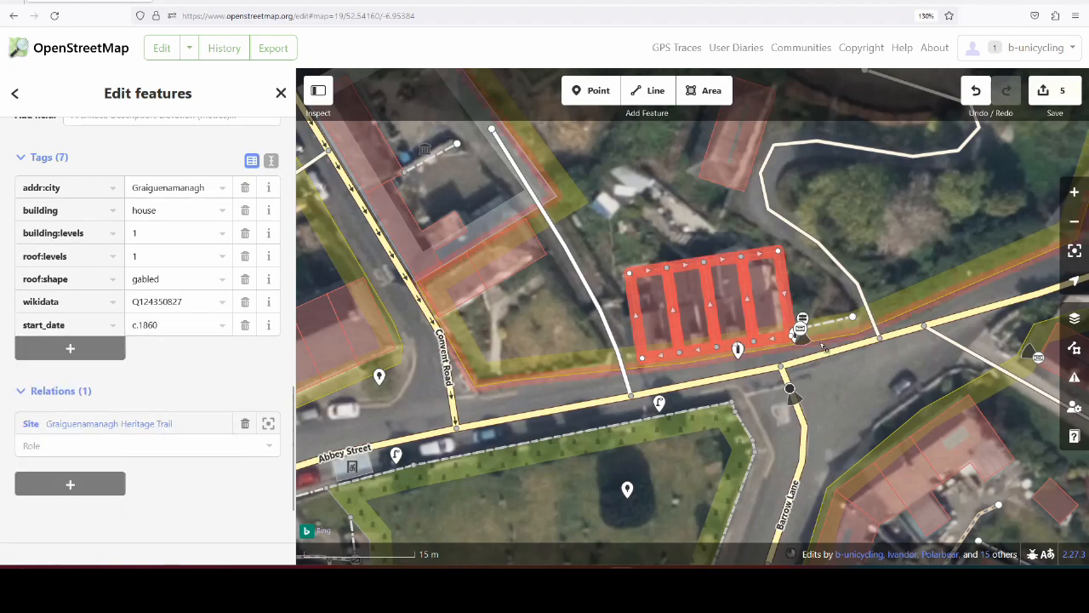
scroll(down, 3)
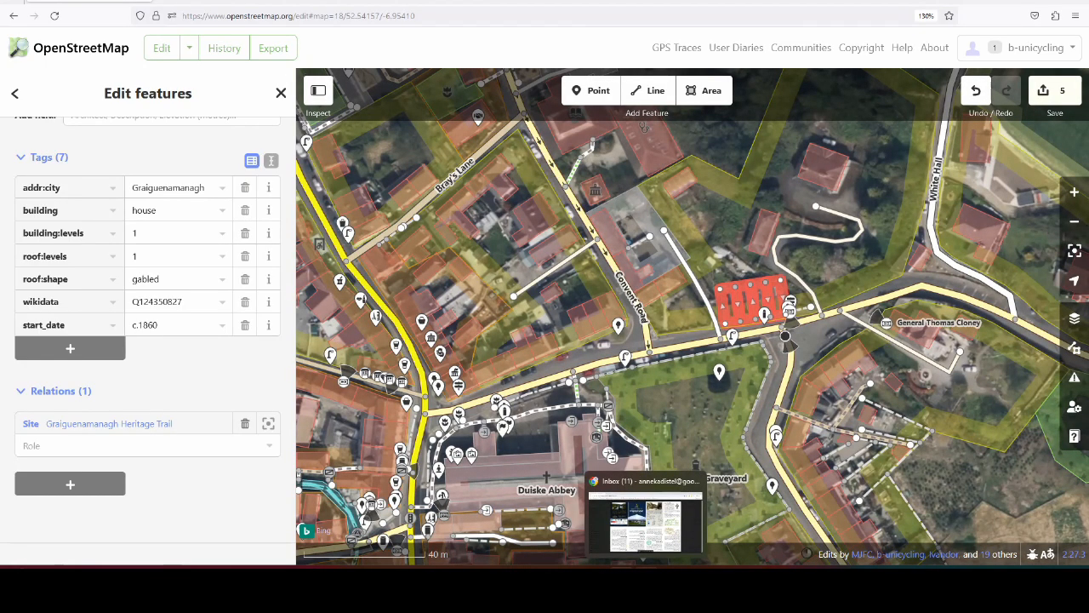
Select the River Alley Assembly Rooms and add them to Site Graiguenamanagh Heritage Trail.
click(645, 519)
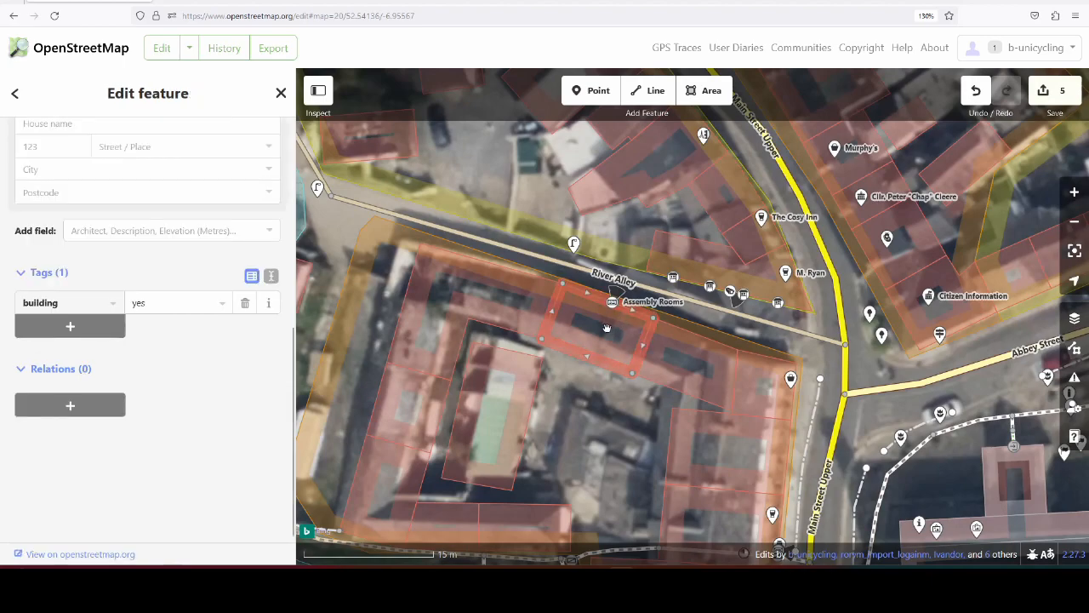
mouse_move(604, 330)
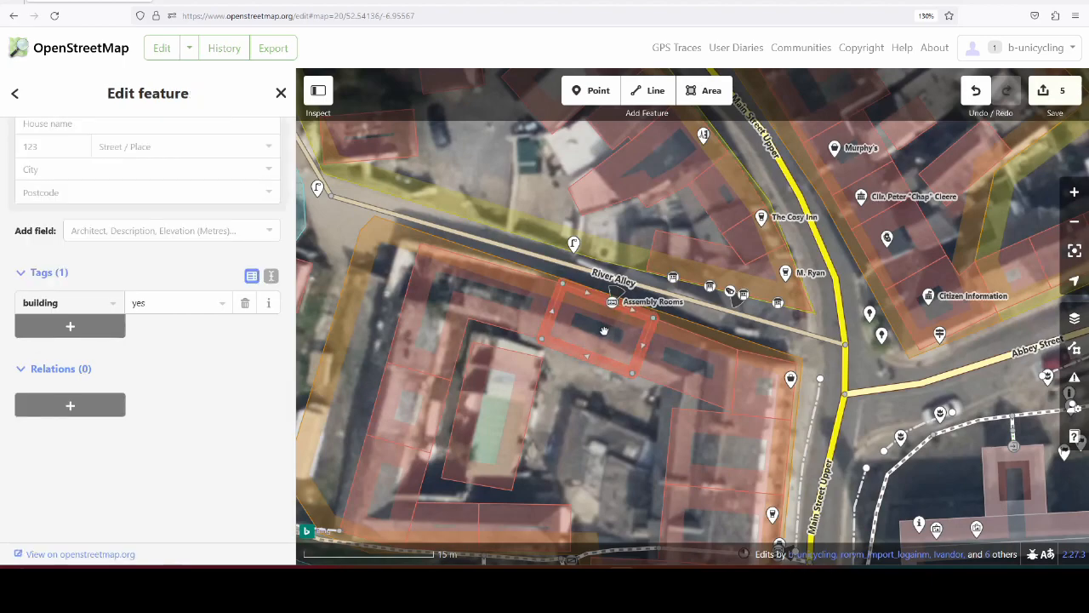
click(70, 405)
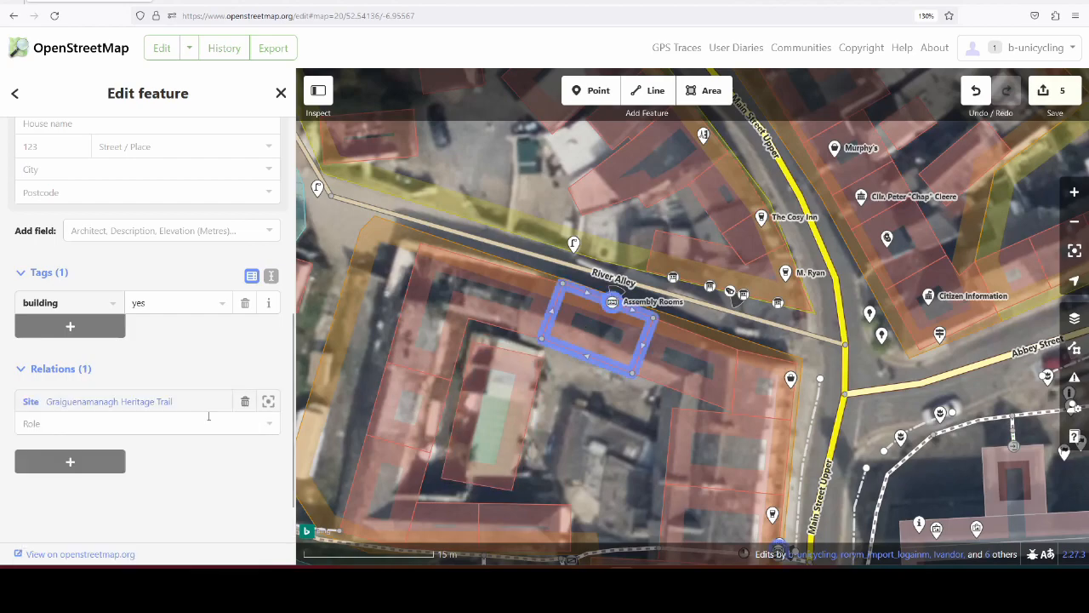
click(244, 401)
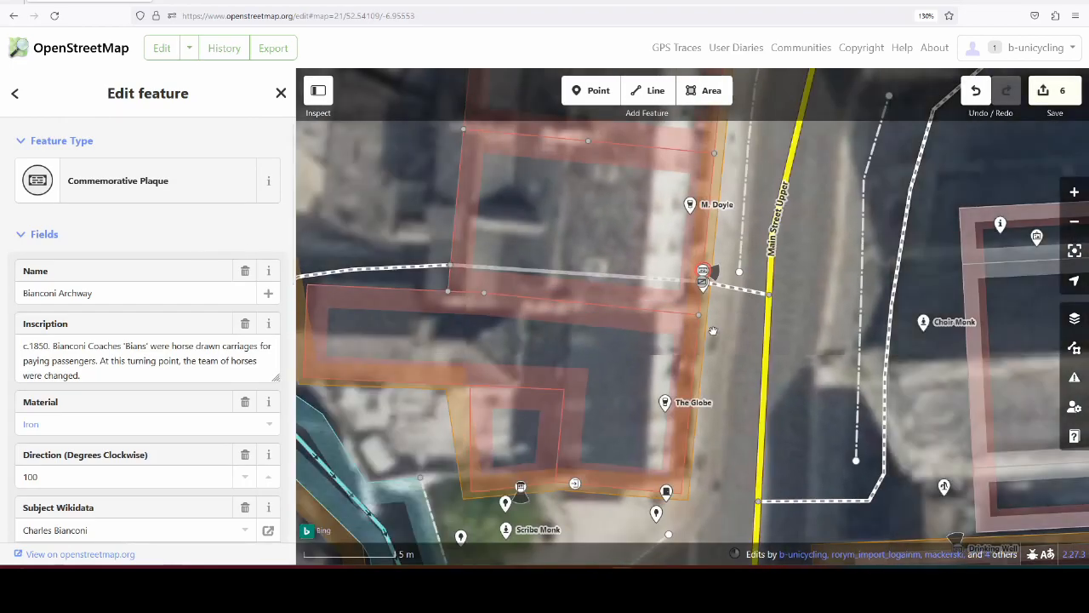
scroll(down, 3)
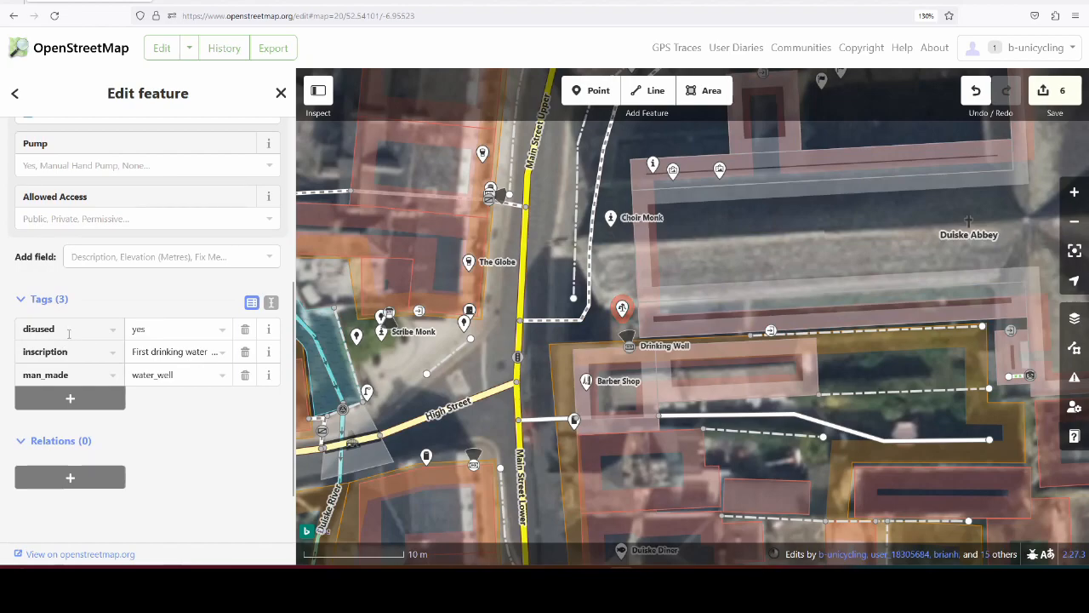
Add the Drinking Well to the Heritage Trail site and tag it start_date 1899.
scroll(down, 3)
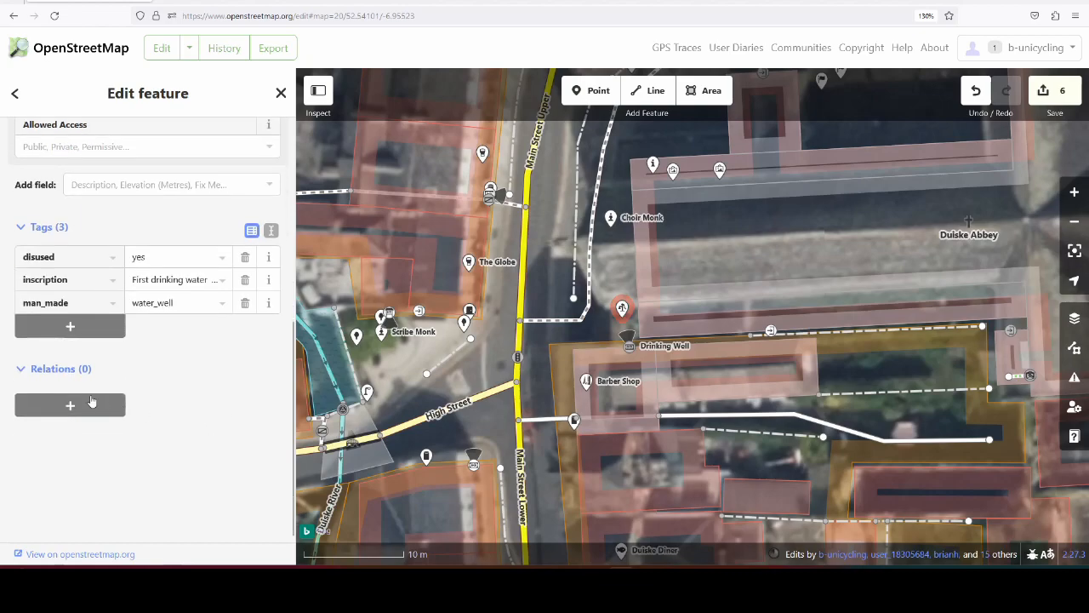
click(70, 405)
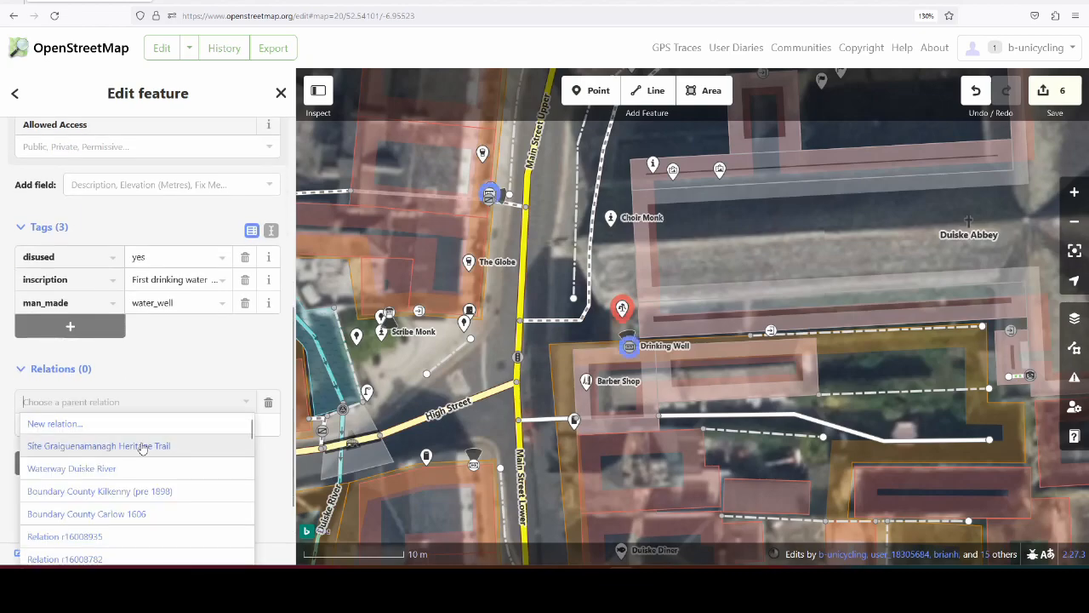
click(97, 444)
text(start)
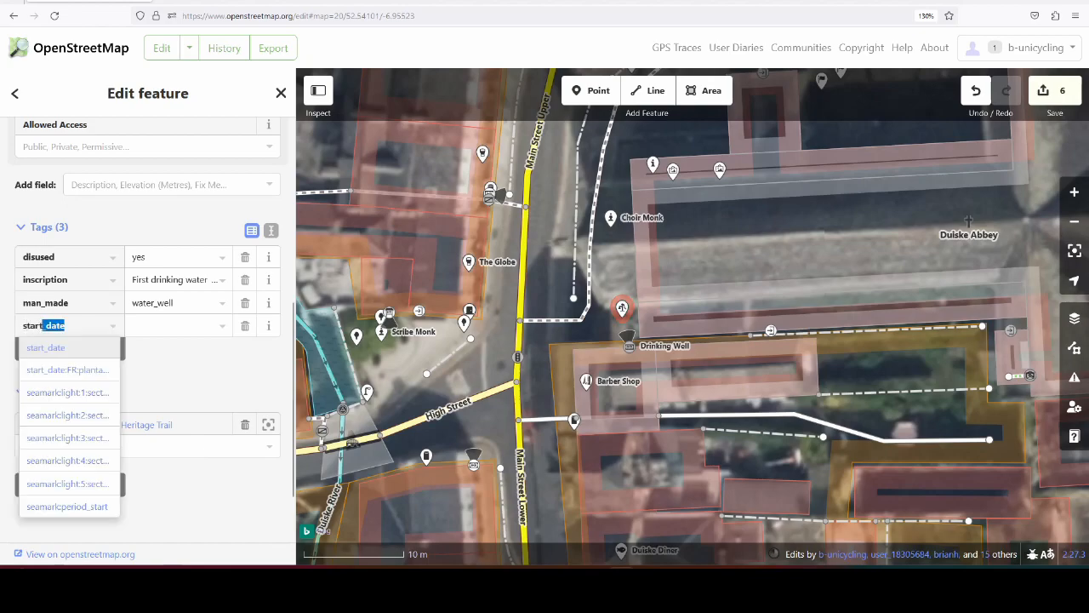
click(45, 347)
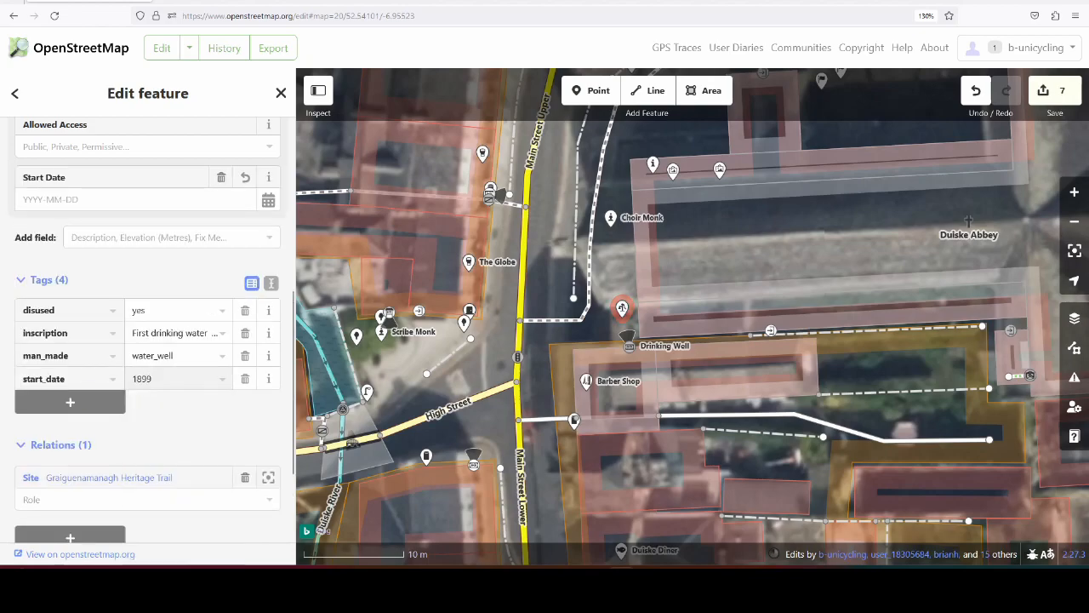
text(1899)
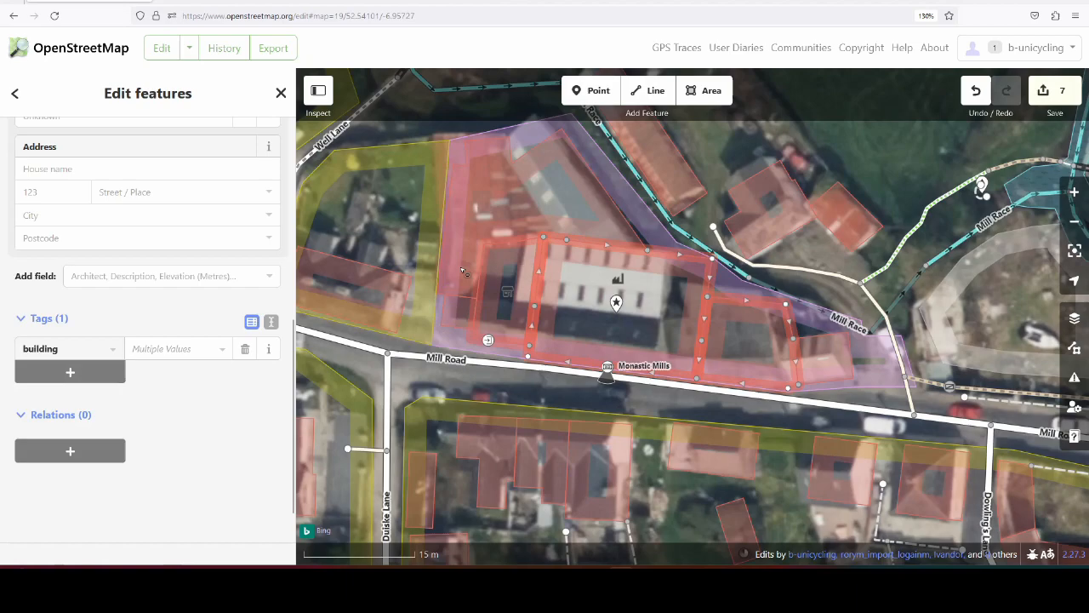
mouse_move(70, 451)
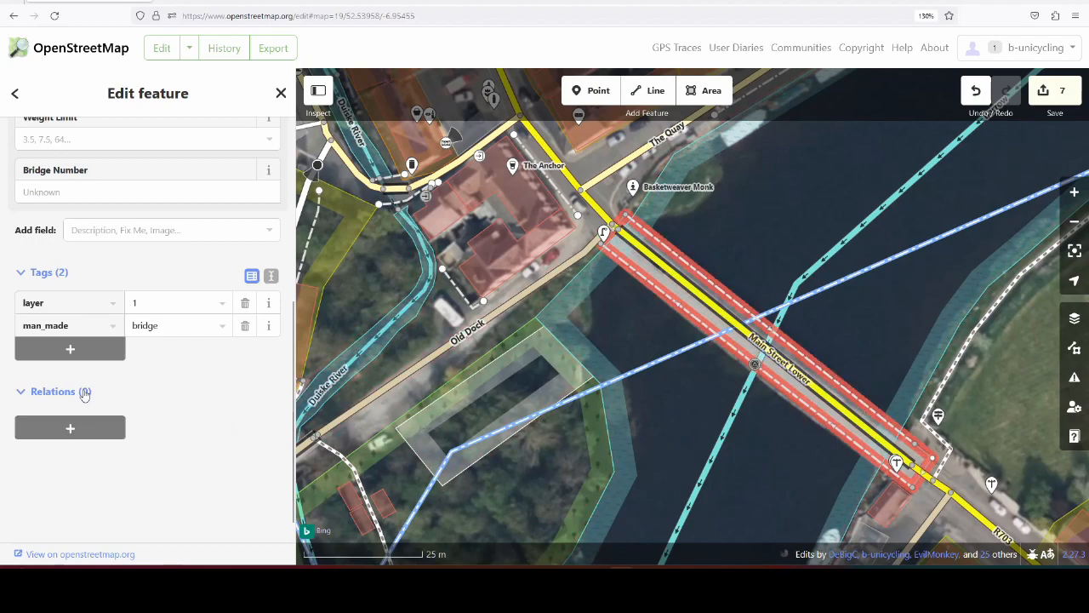
Add the selected Main Street Lower bridge to Site Graiguenamanagh Heritage Trail.
click(70, 427)
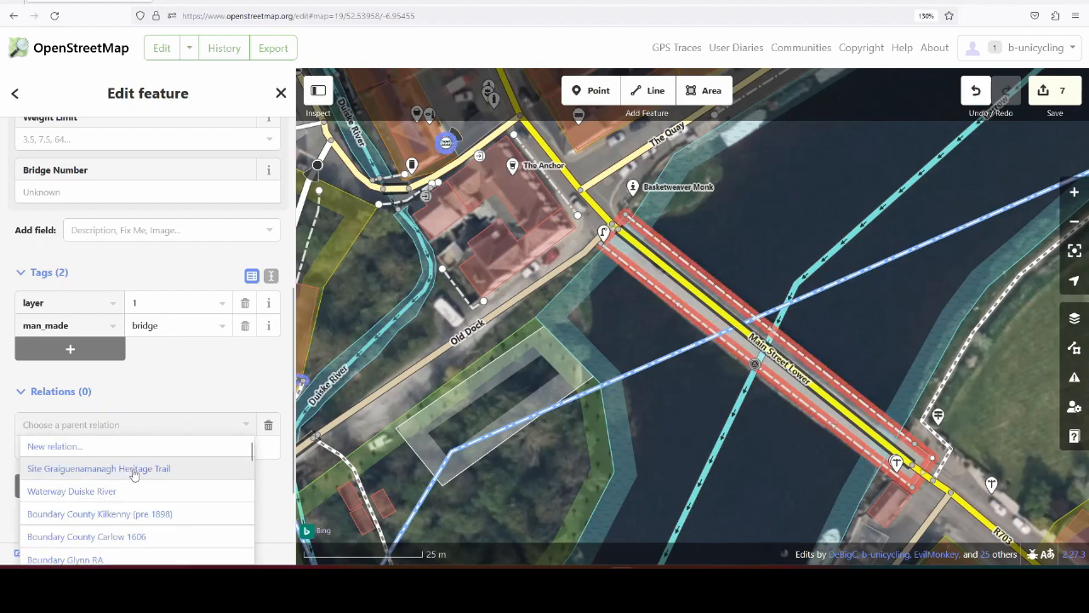
click(98, 468)
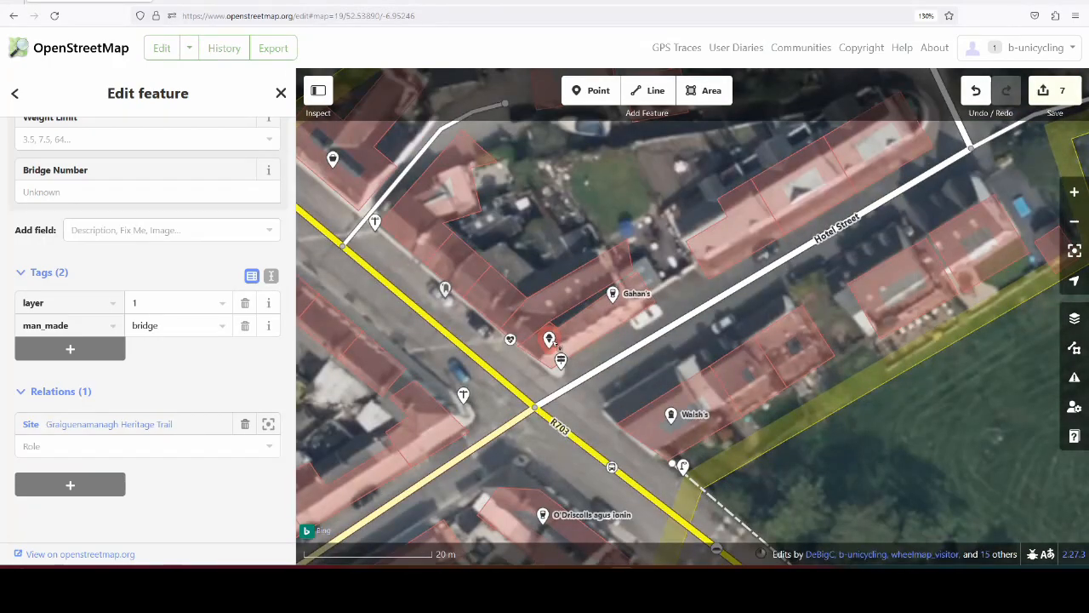
scroll(down, 3)
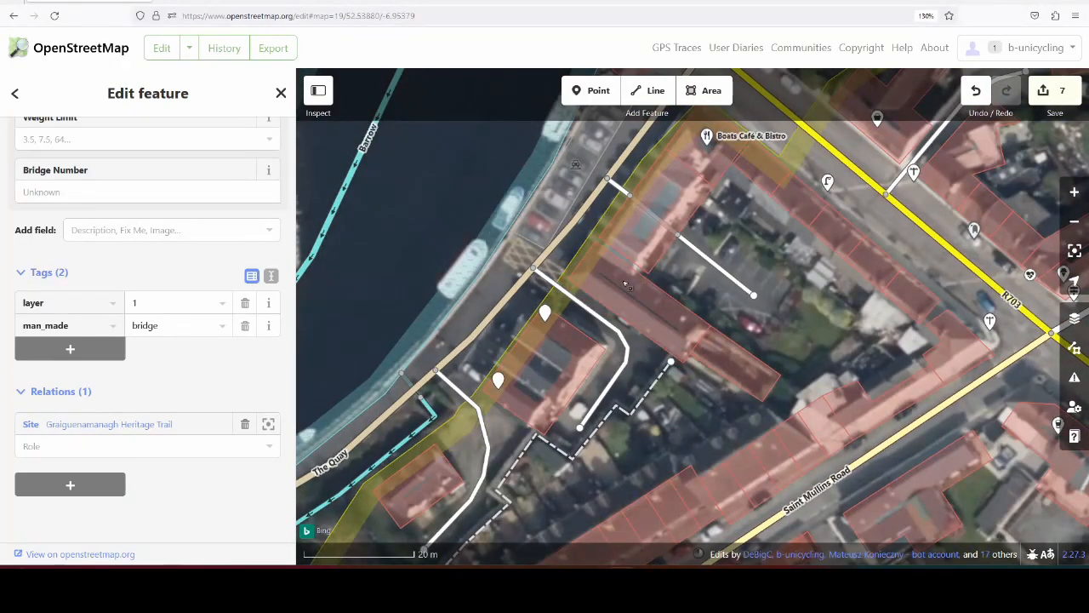
click(638, 289)
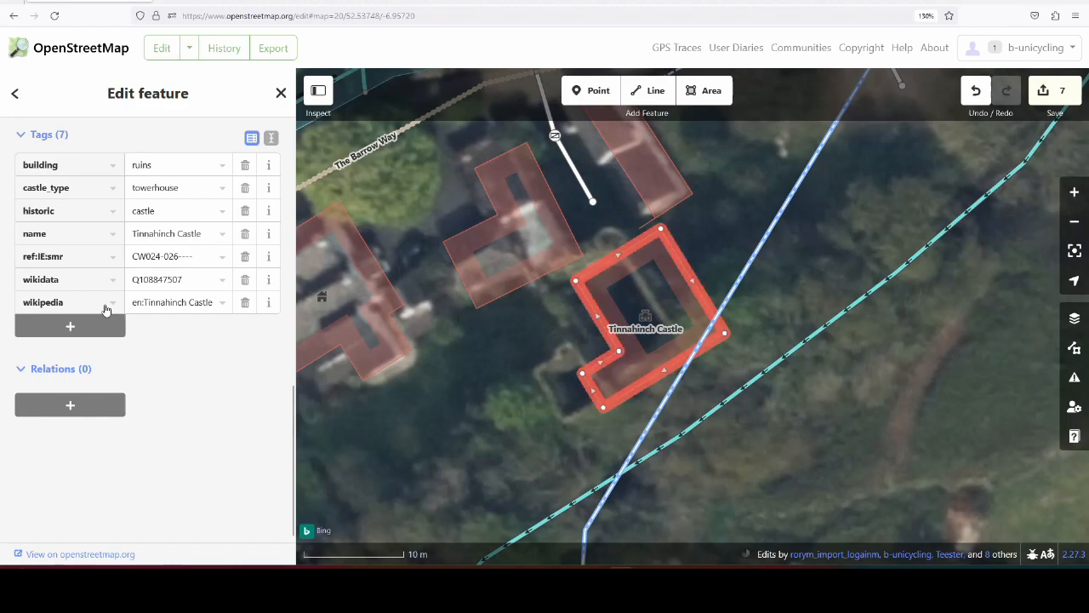
mouse_move(103, 306)
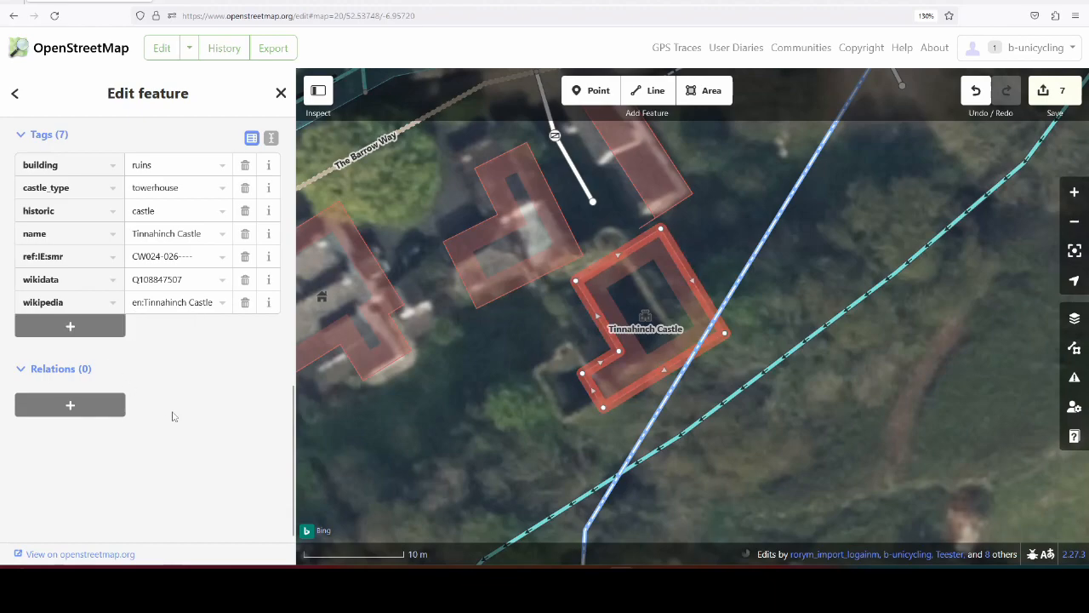
Pick Site Graiguenamanagh Heritage Trail as Tinnahinch Castle's parent relation.
click(70, 404)
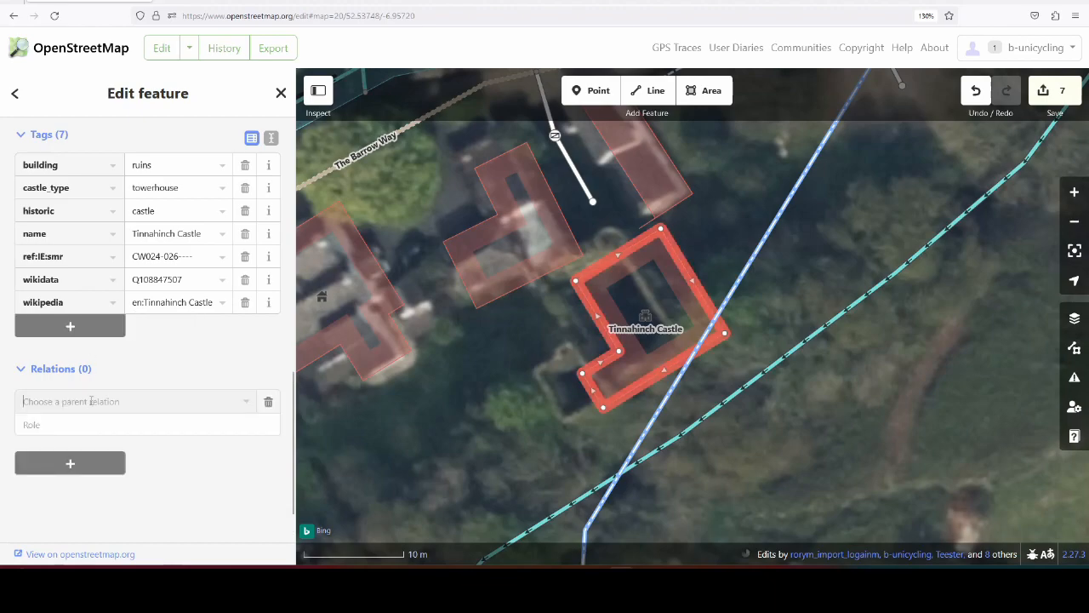
click(132, 401)
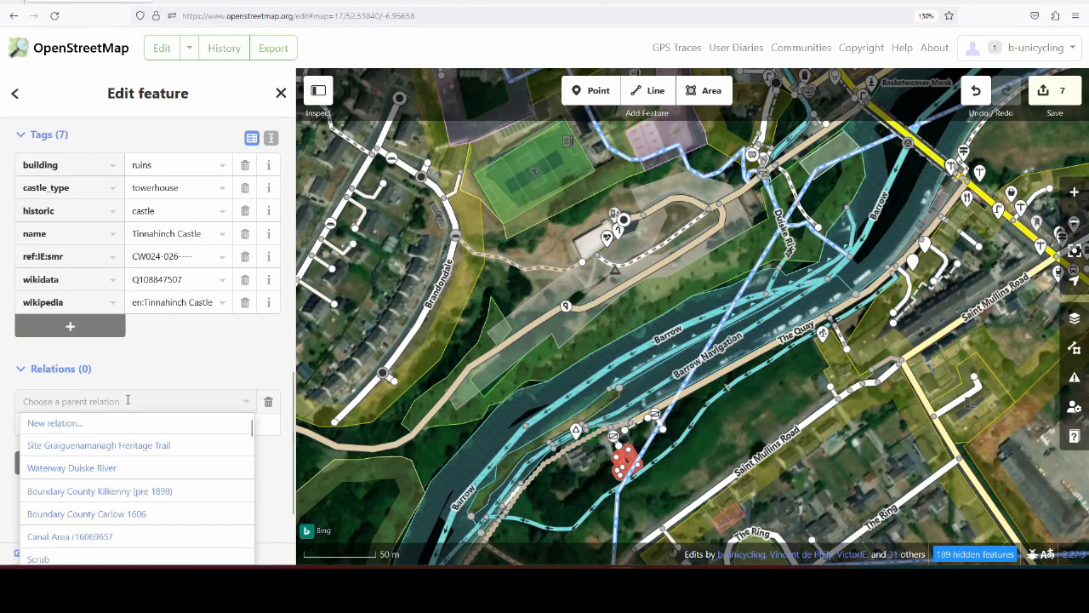
click(97, 445)
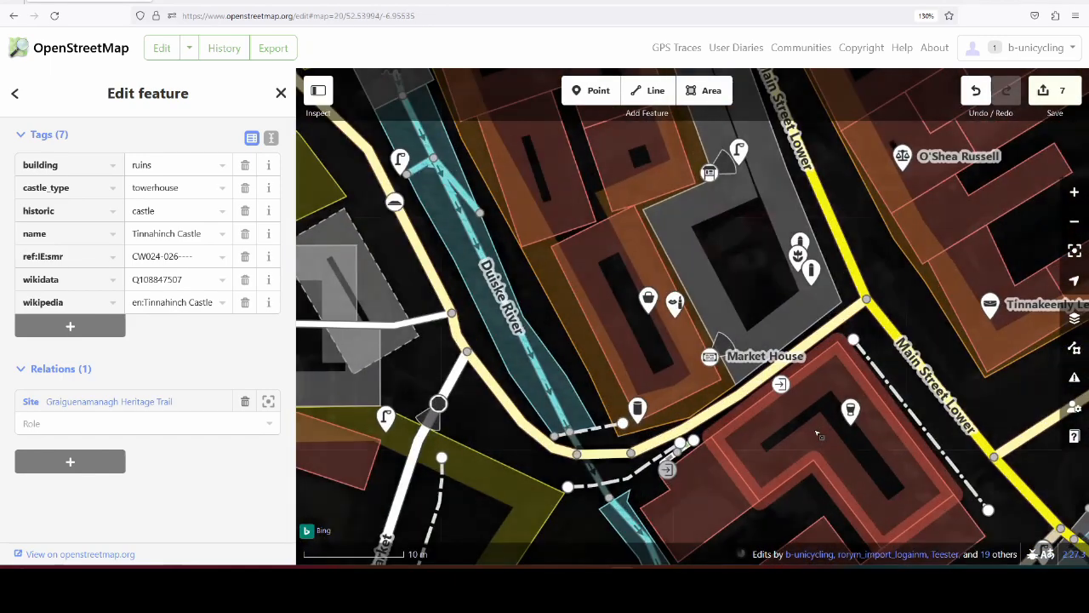
Remove Market House's vacant tag, set building to retail, and join it to the Heritage Trail.
click(744, 355)
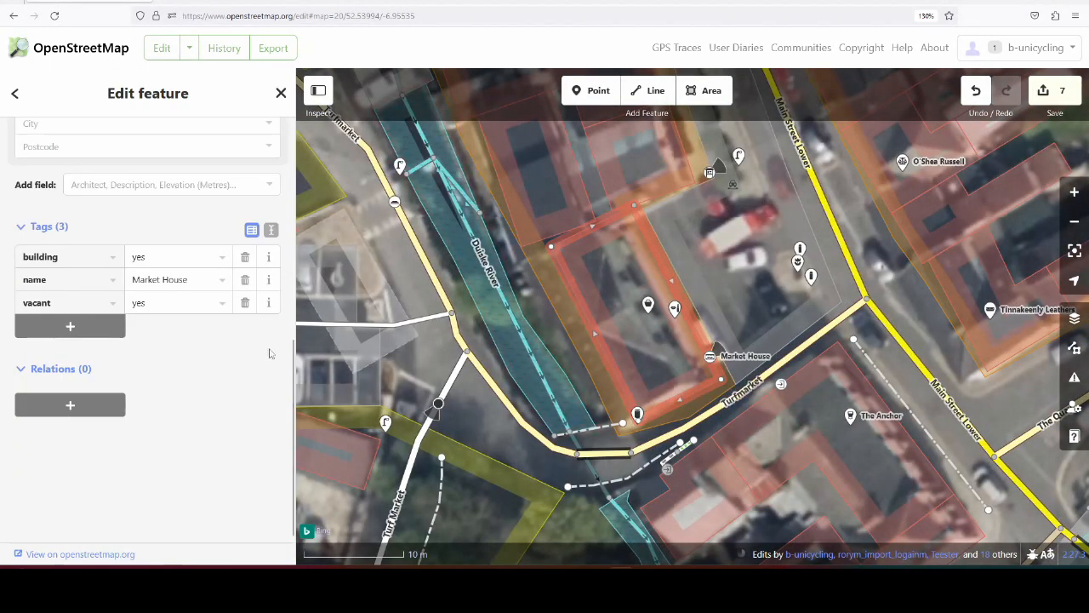
click(70, 405)
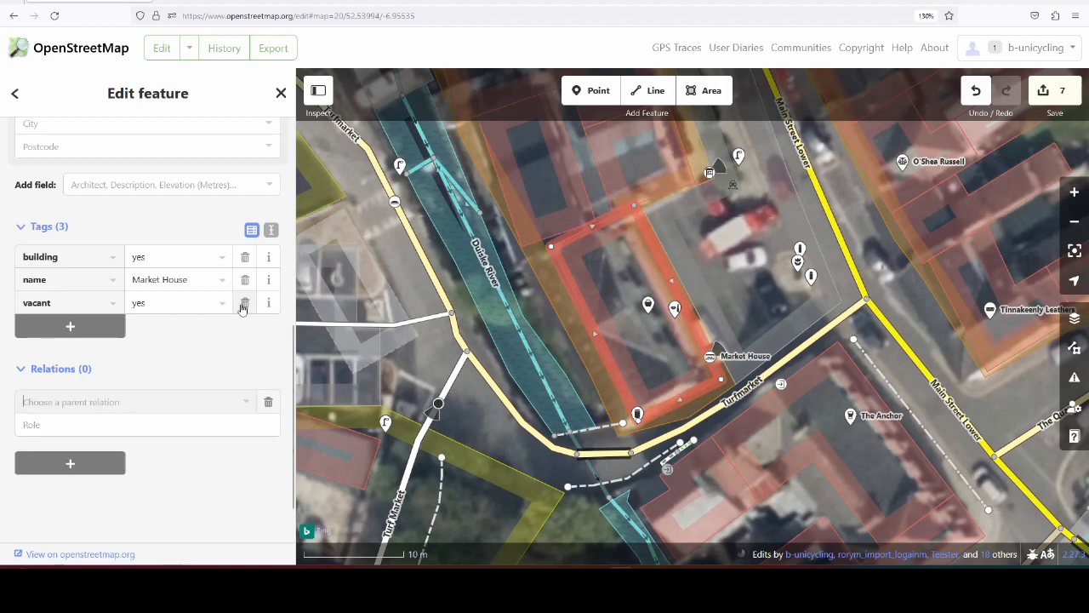
click(244, 302)
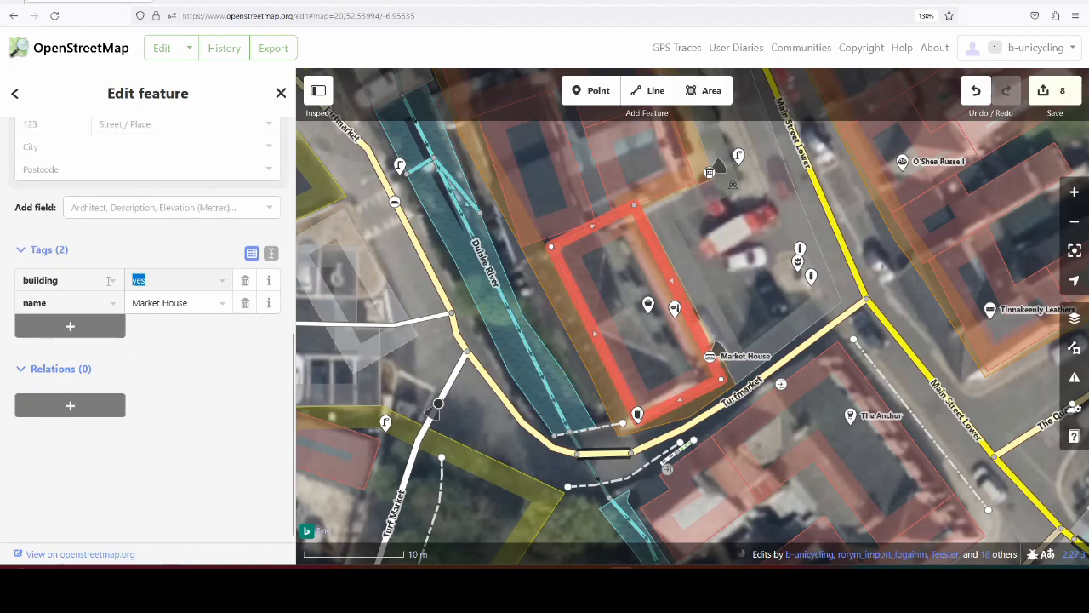
text(retail)
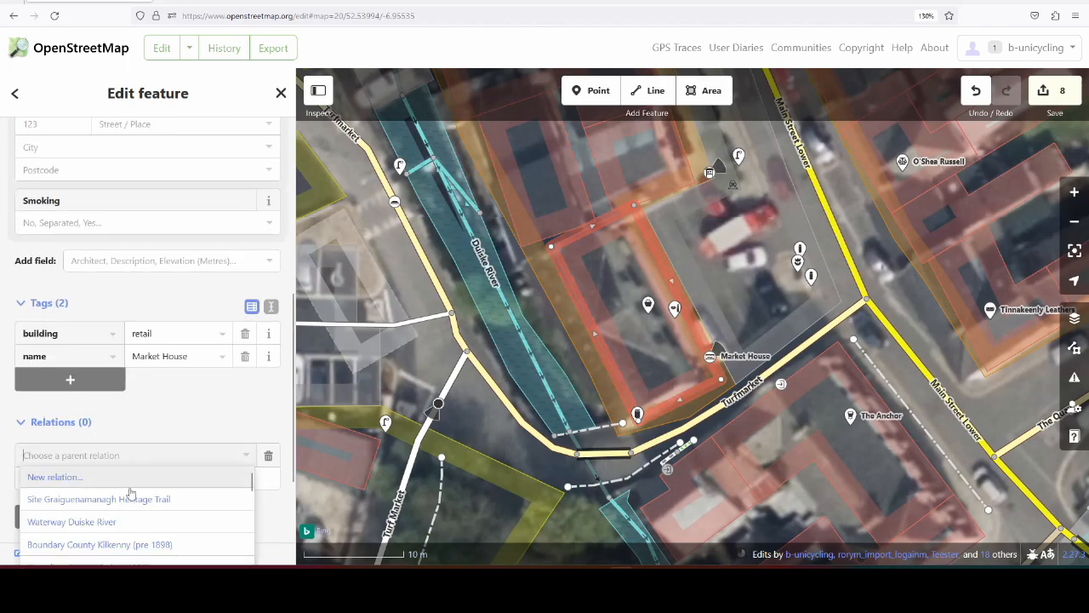
click(98, 499)
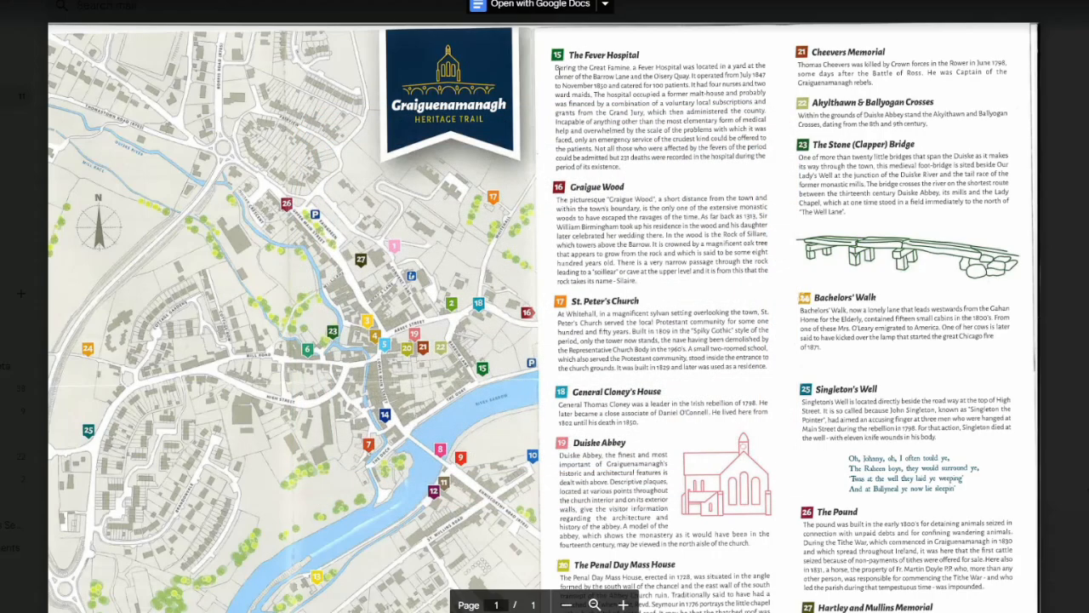
Open the Heritage Trail brochure PDF in Google Drive to reach its numbered site list.
click(484, 367)
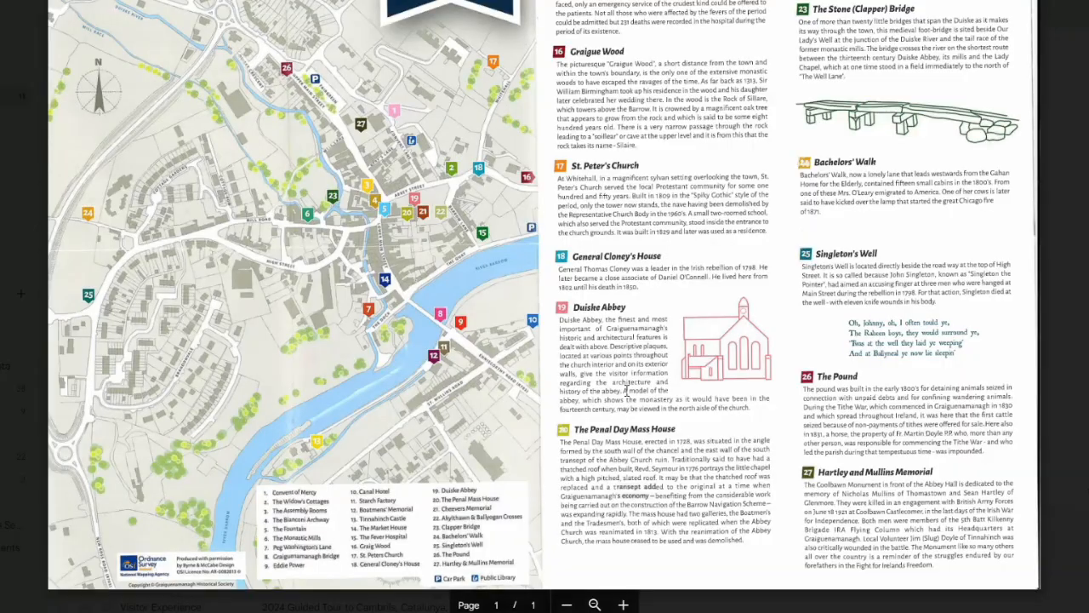
mouse_move(650, 281)
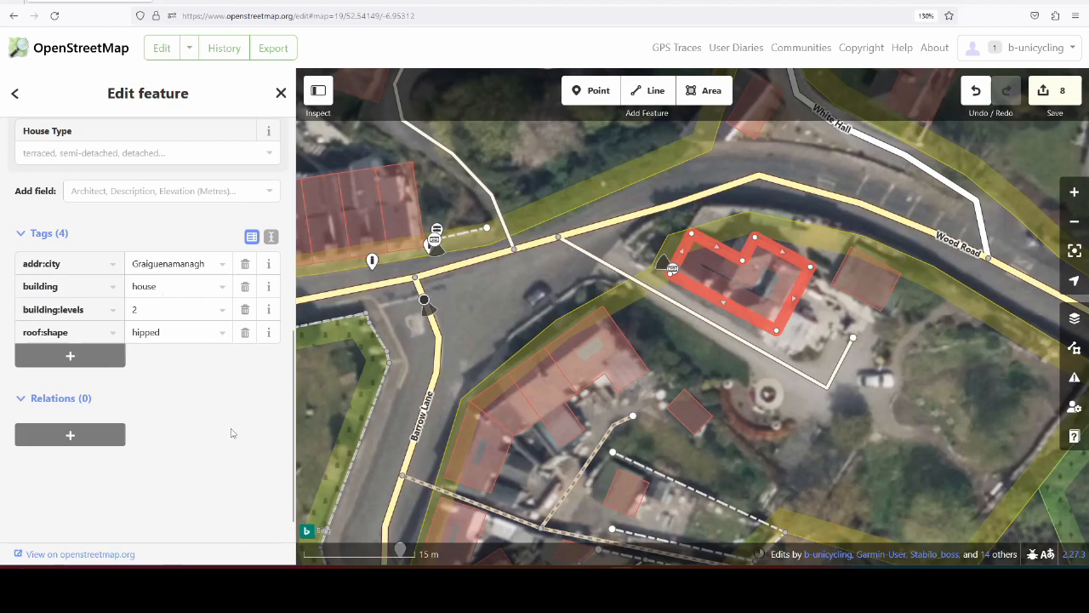
mouse_move(70, 435)
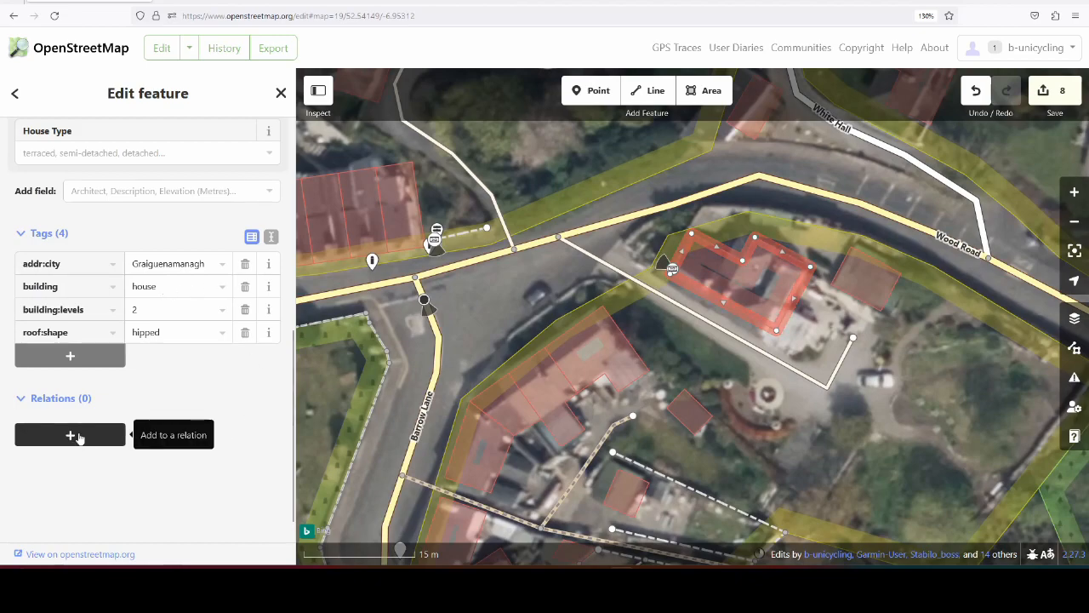
Add the two-storey hipped-roof house near Wood Road to Site Graiguenamanagh Heritage Trail.
click(70, 434)
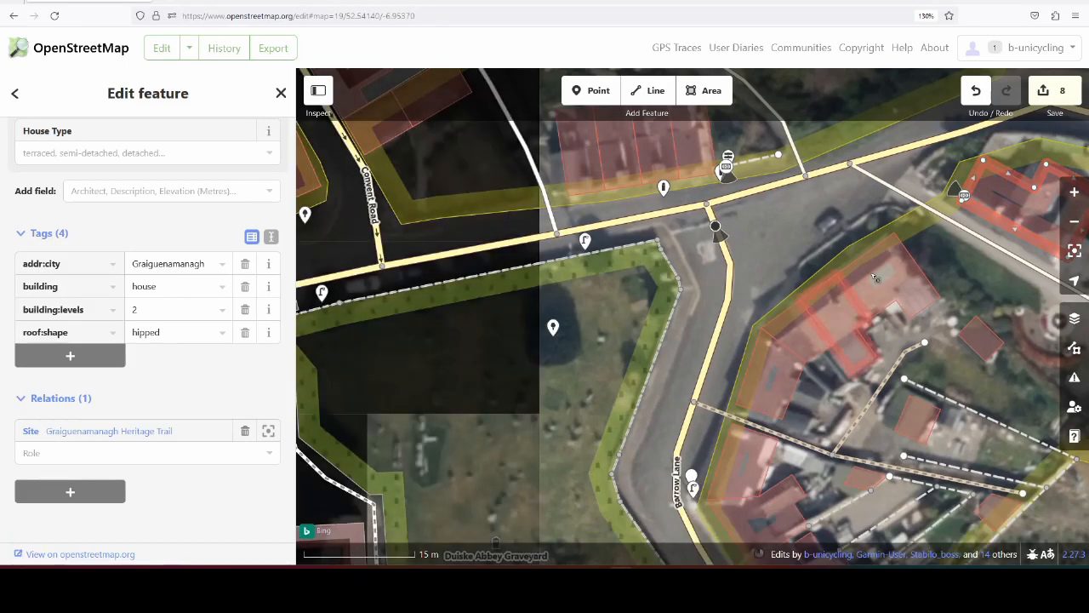
scroll(down, 3)
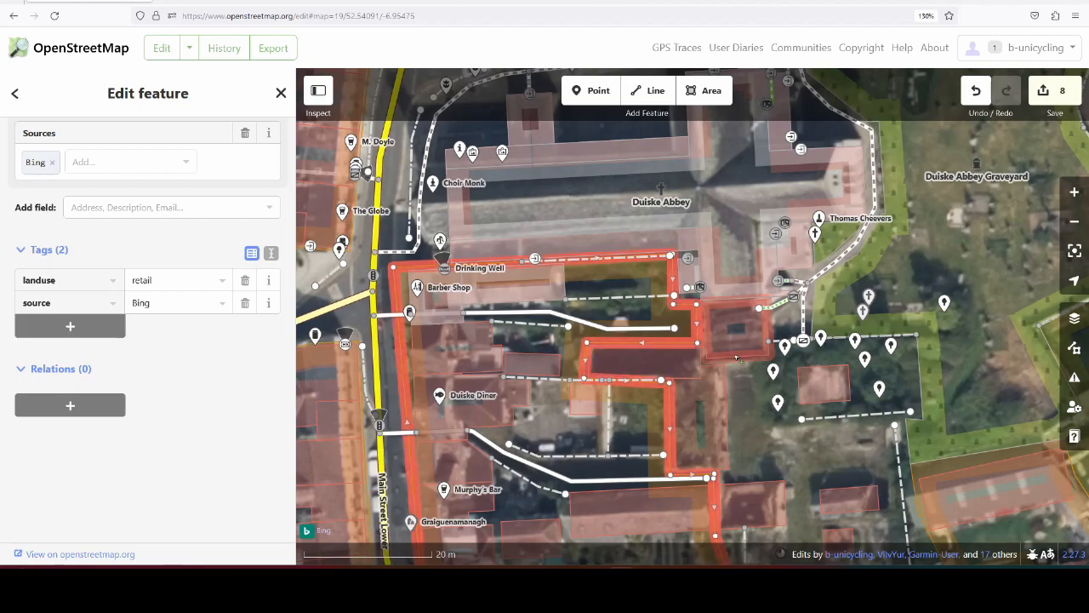
Inspect the tags of the ruined building south of Duiske Abbey.
click(736, 331)
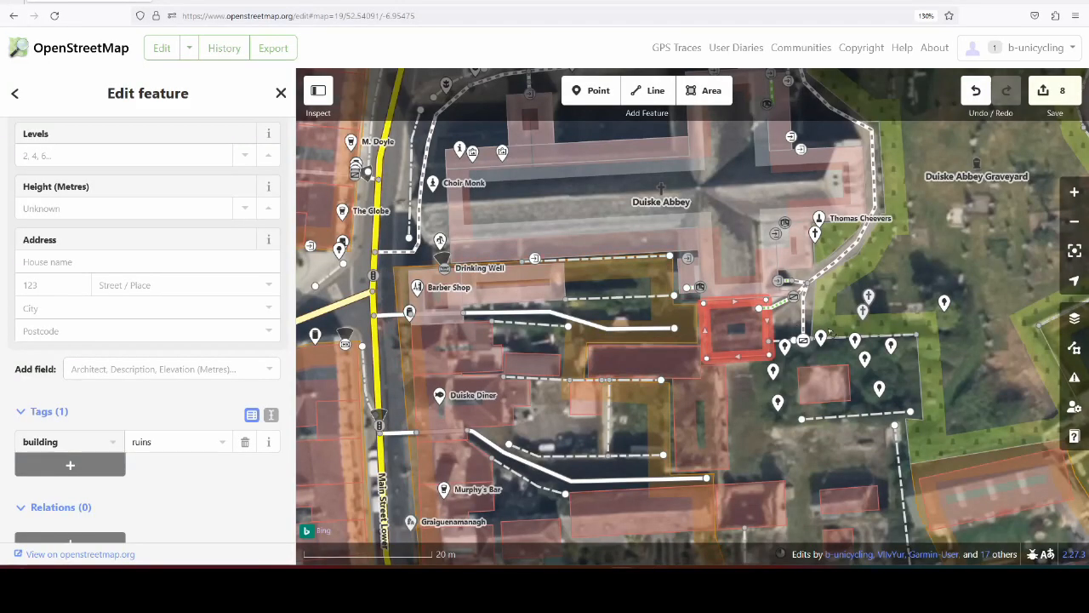
scroll(down, 3)
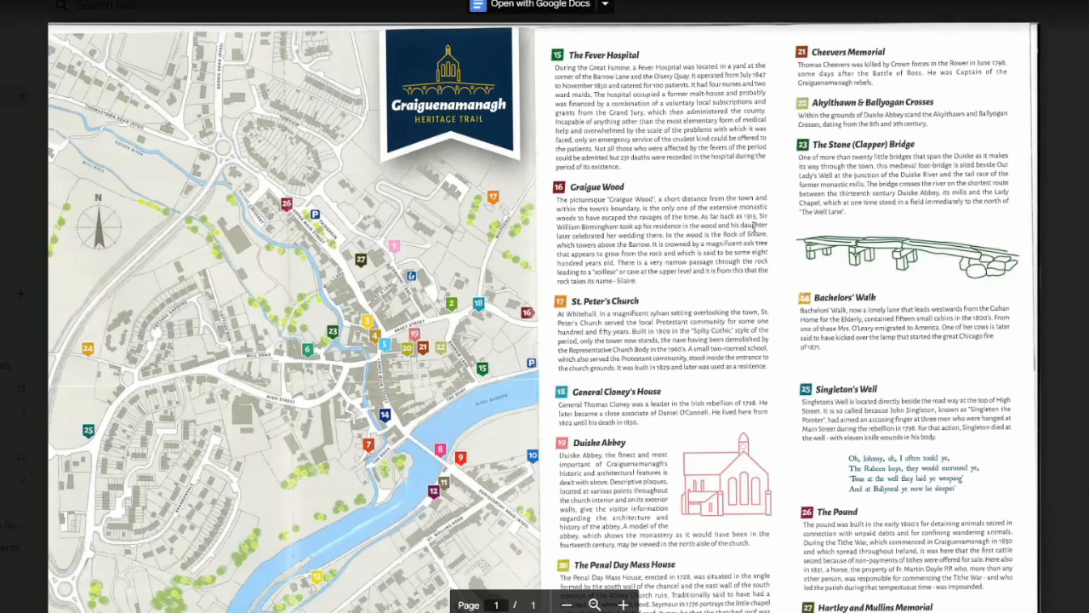
mouse_move(840, 258)
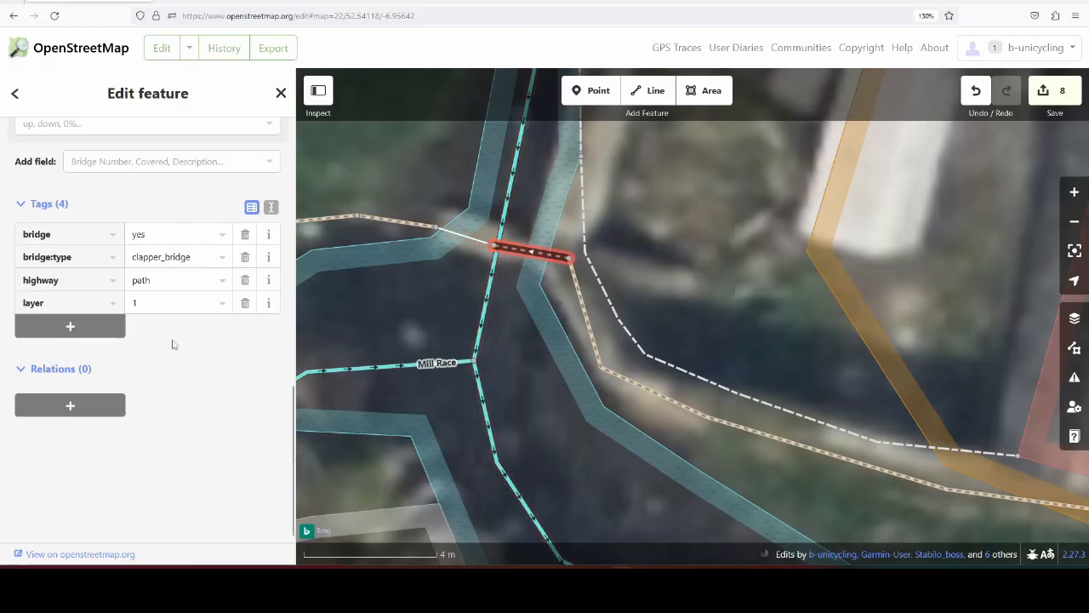
mouse_move(70, 405)
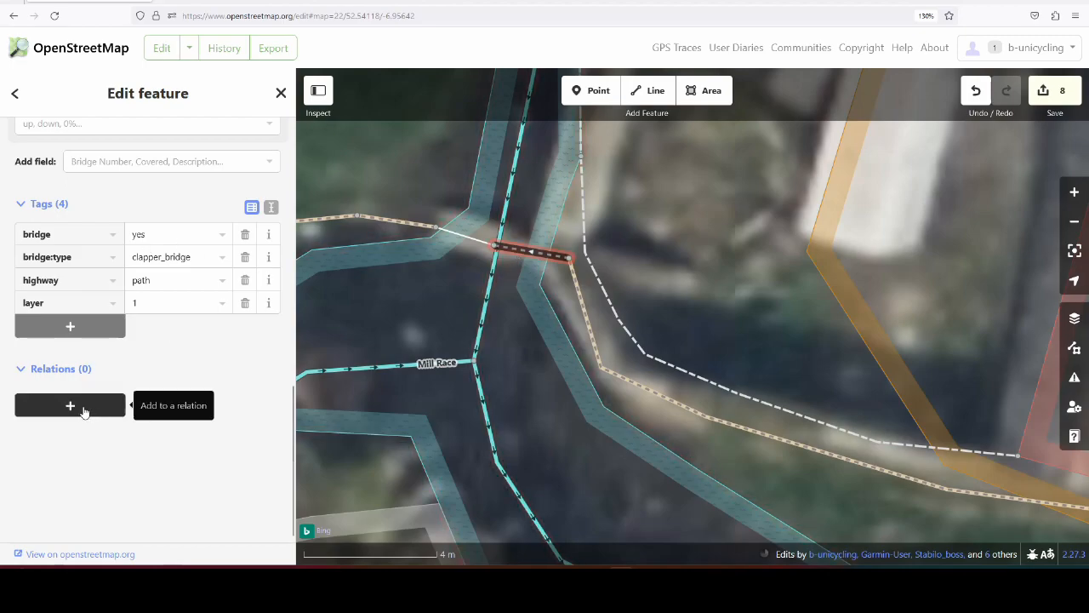
Start adding the selected clapper bridge path to a relation.
click(70, 405)
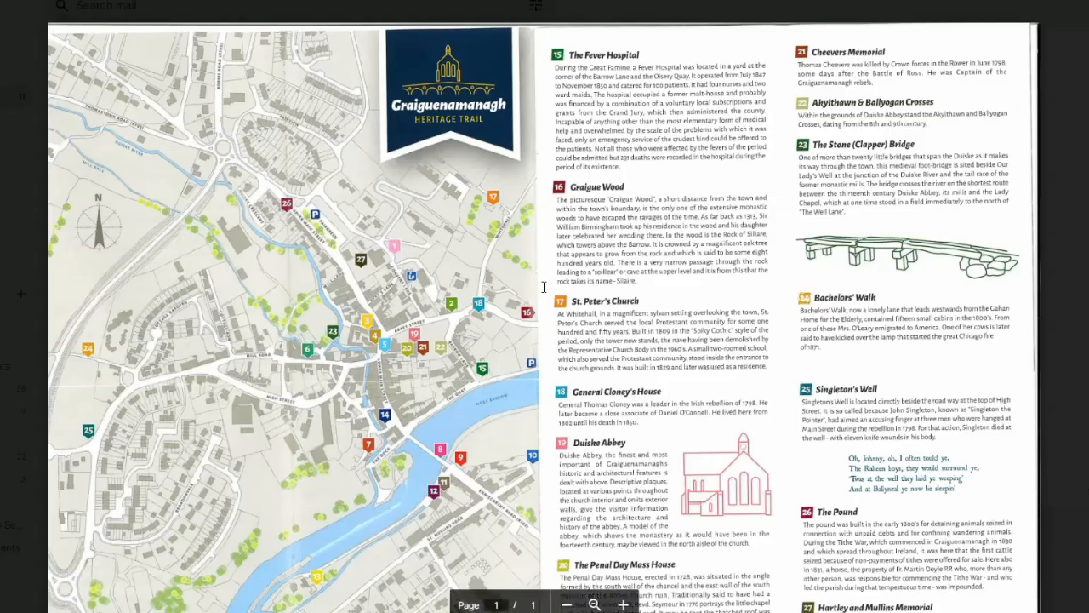
mouse_move(832, 189)
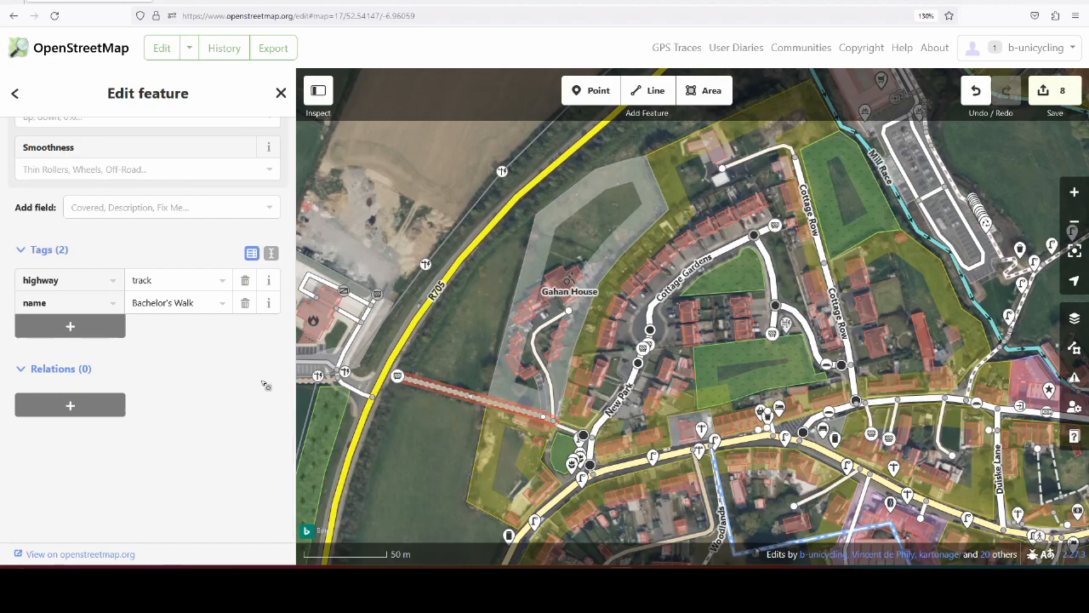
Add Bachelor's Walk to the 'Site Graiguenamanagh Heritage Trail' relation.
click(70, 404)
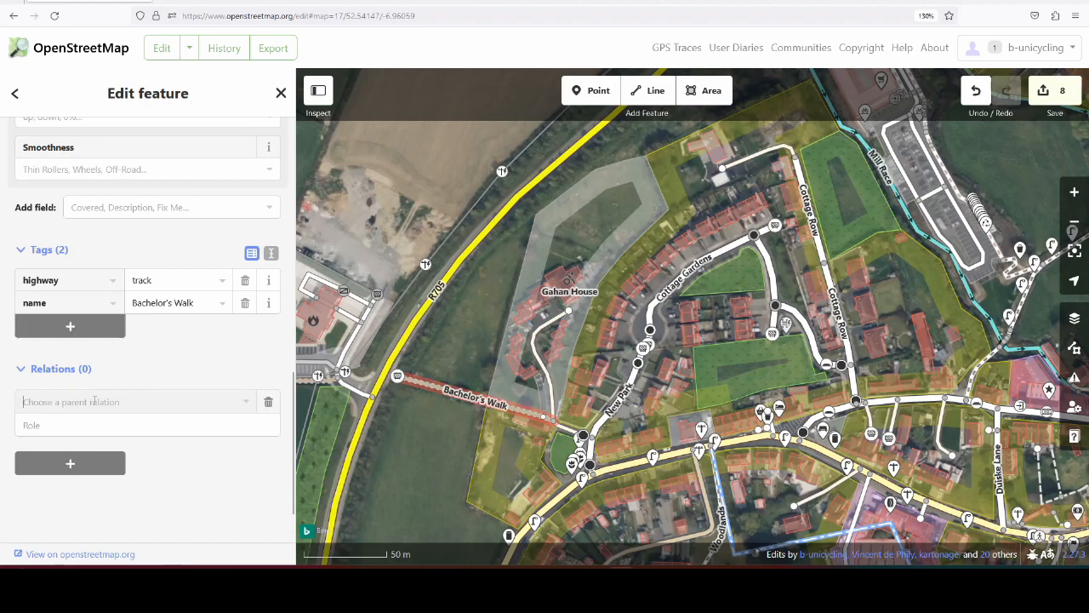
click(132, 401)
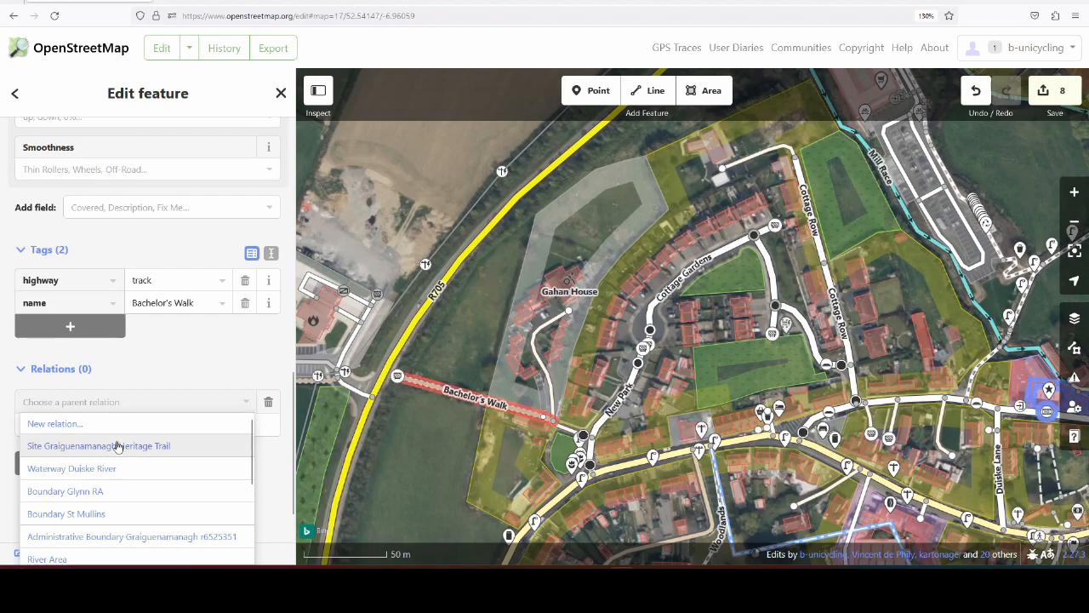
click(98, 445)
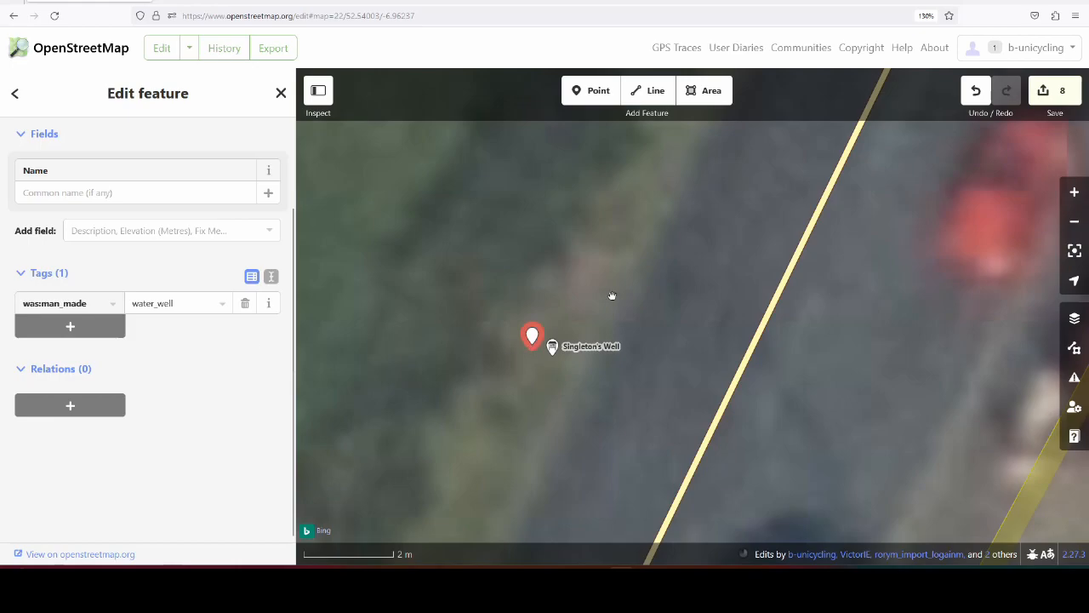
mouse_move(69, 405)
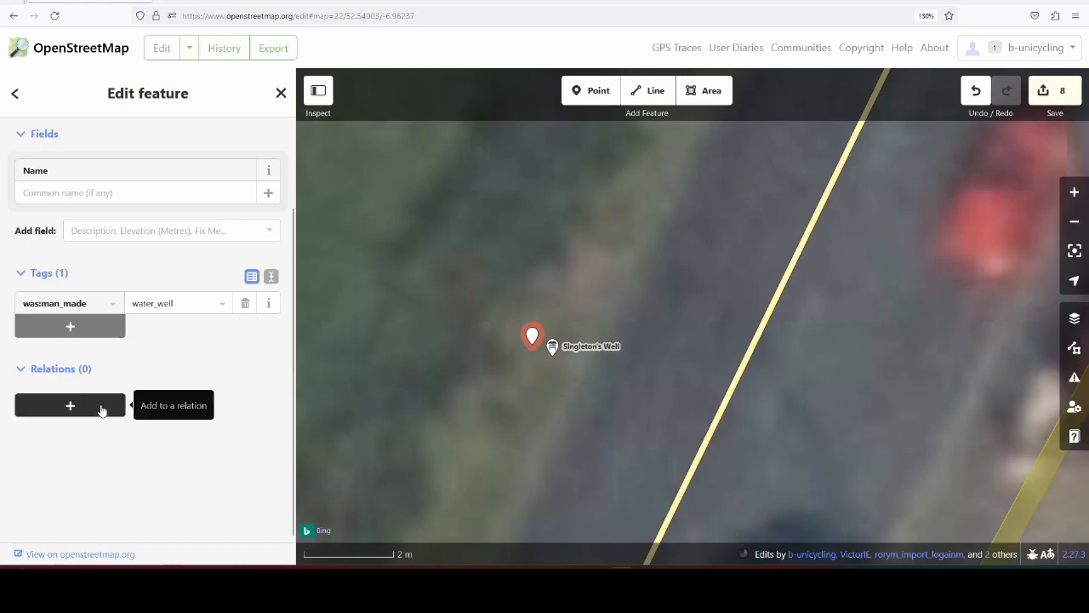
Make Singleton's Well a member of 'Site Graiguenamanagh Heritage Trail'.
click(69, 405)
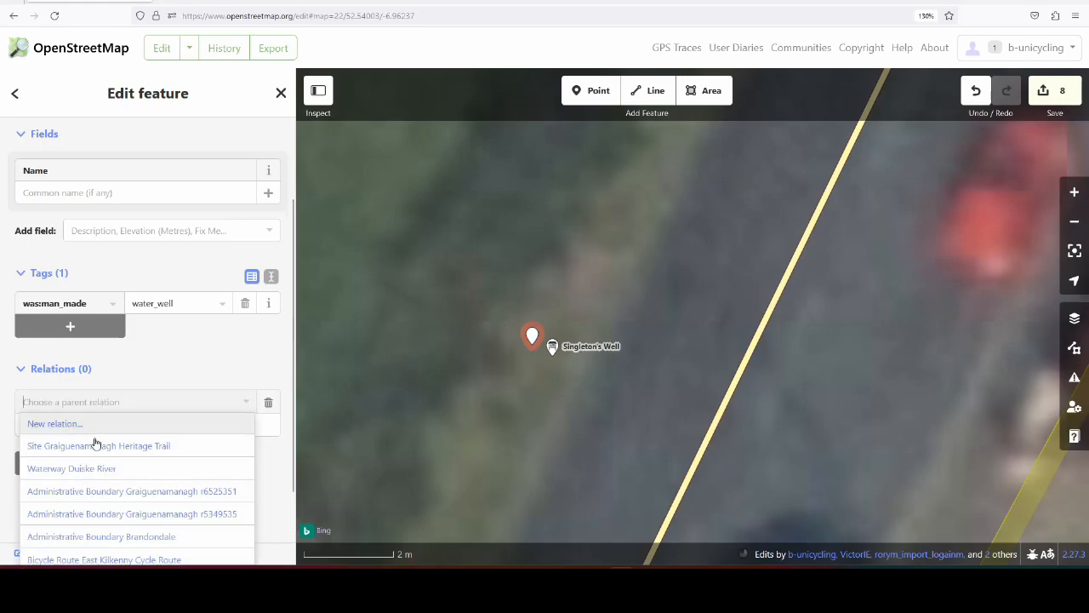
click(99, 445)
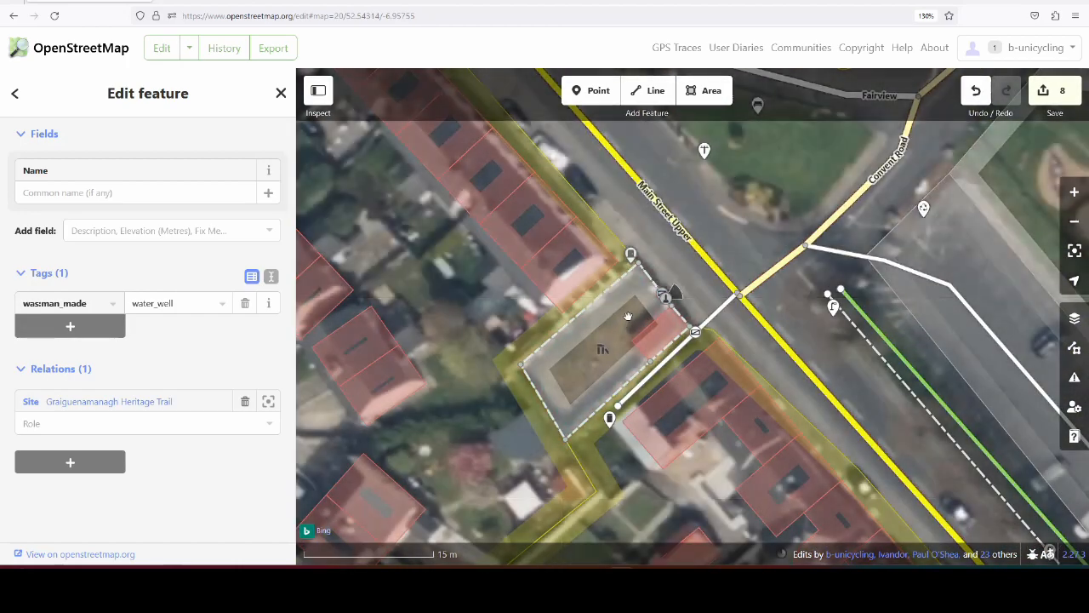
Delete the note tag from the historic pound enclosure.
click(602, 349)
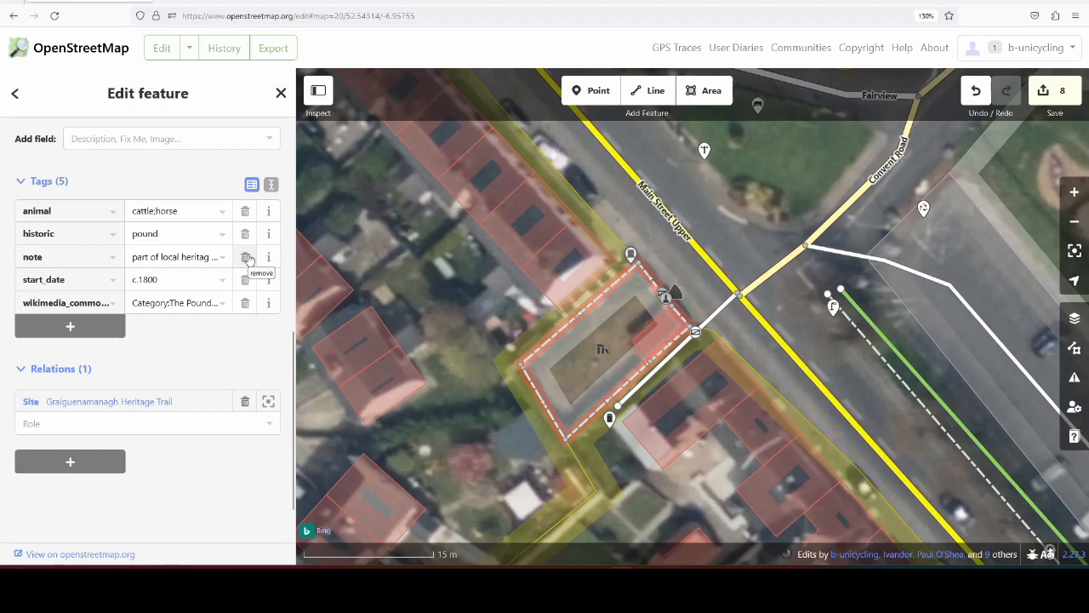
click(244, 256)
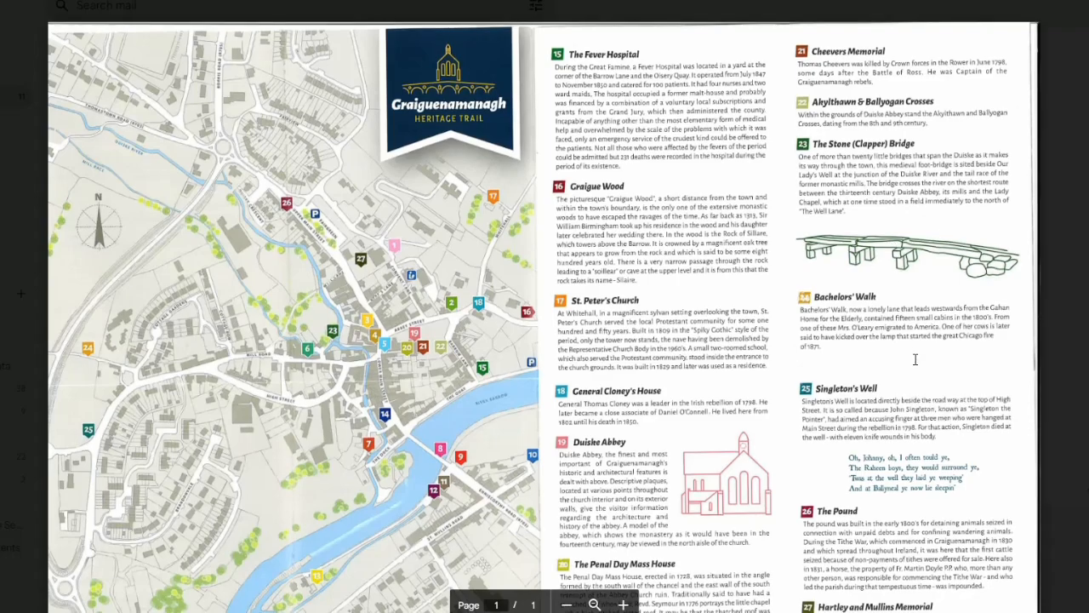
scroll(down, 3)
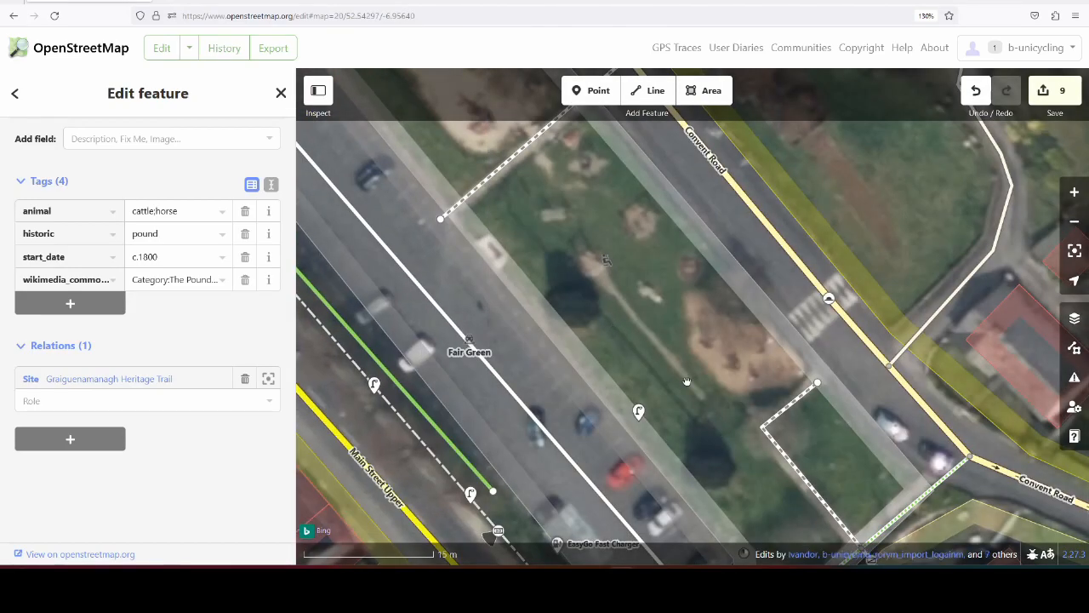
Add the memorial sculpture to the Heritage Trail relation and begin saving the edits.
drag(687, 380, 733, 504)
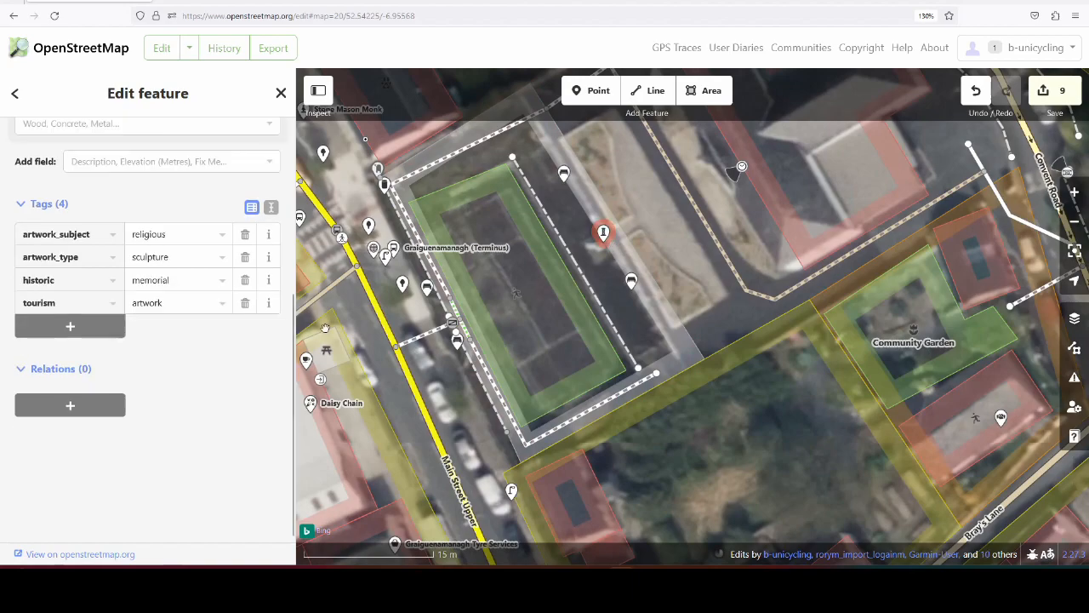
click(70, 405)
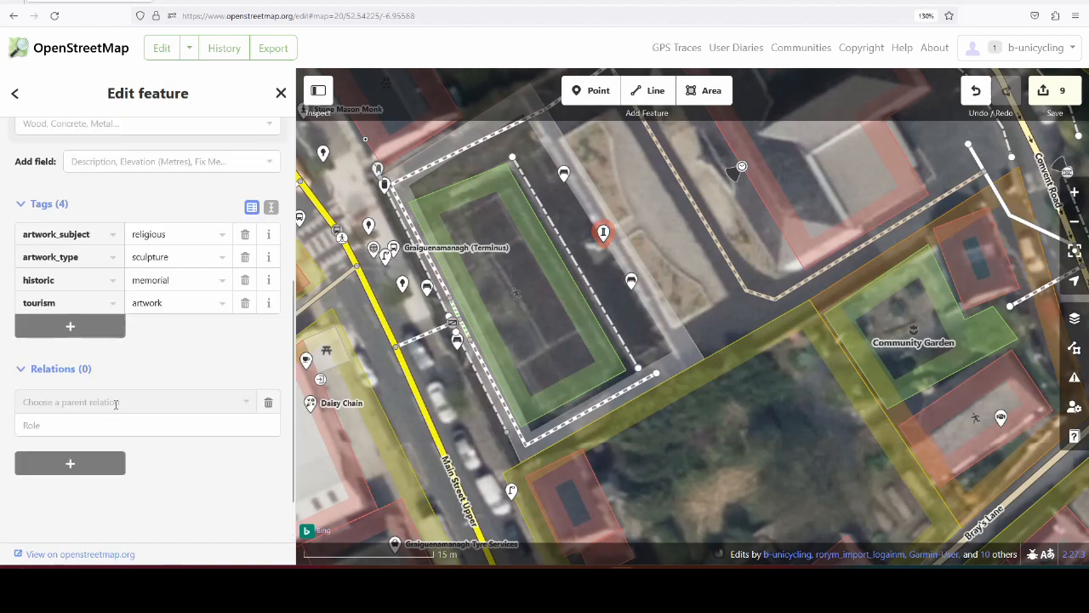
click(134, 401)
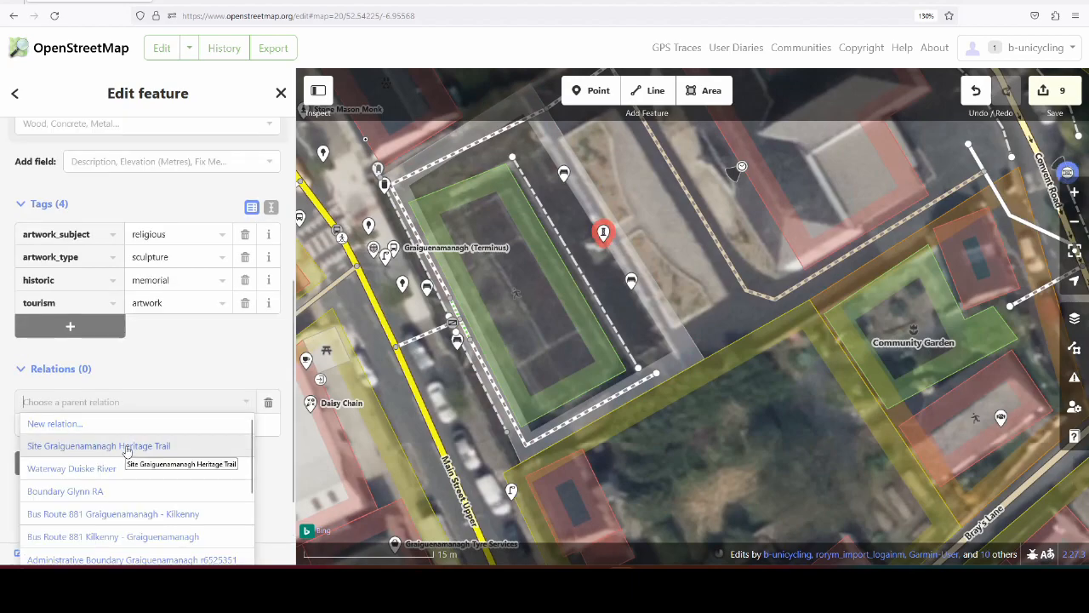
click(98, 445)
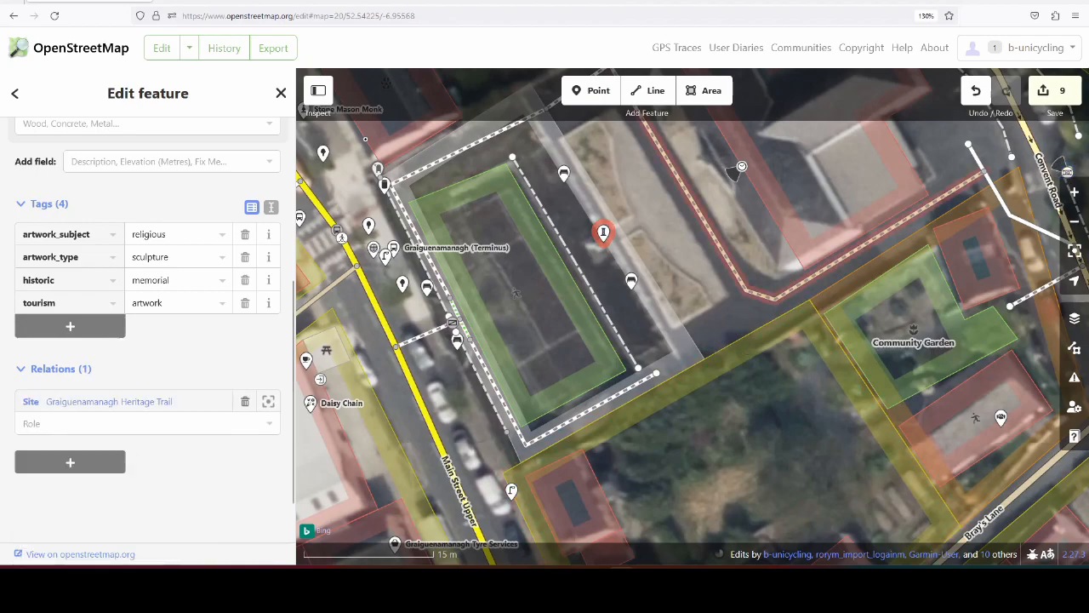
click(1054, 93)
text(added features to)
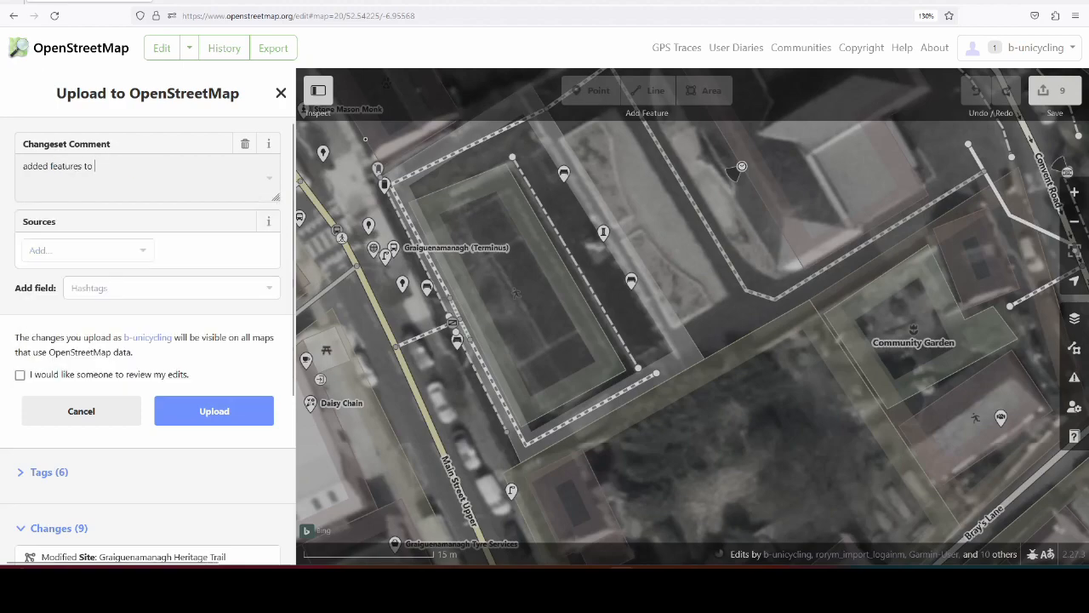
Upload the nine changes with 'heritage trail leaflet' as the source.
text(heritage trail)
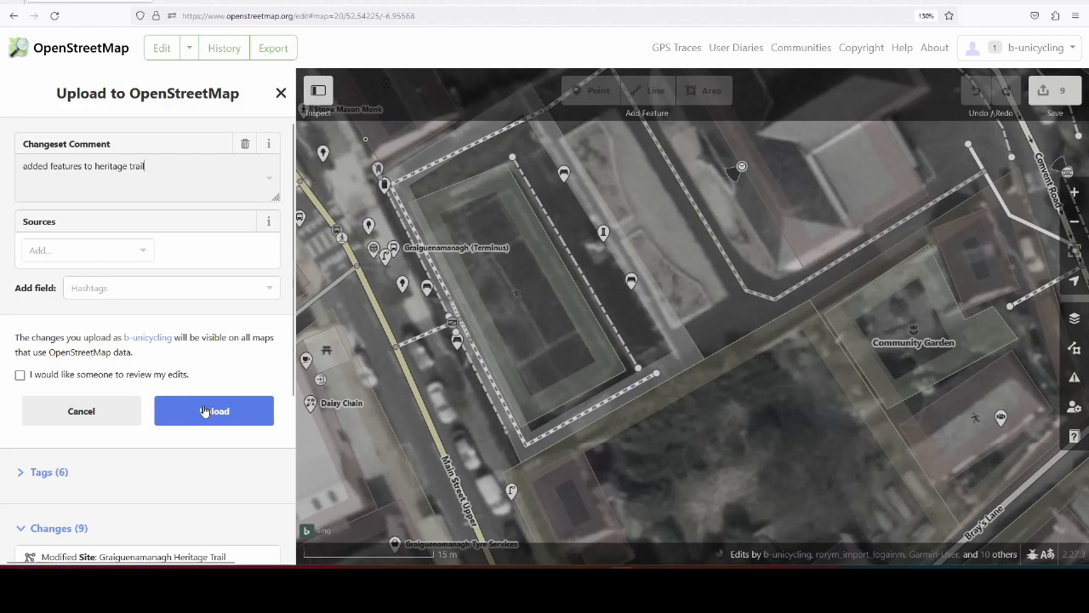
text(heritage trail leaflet)
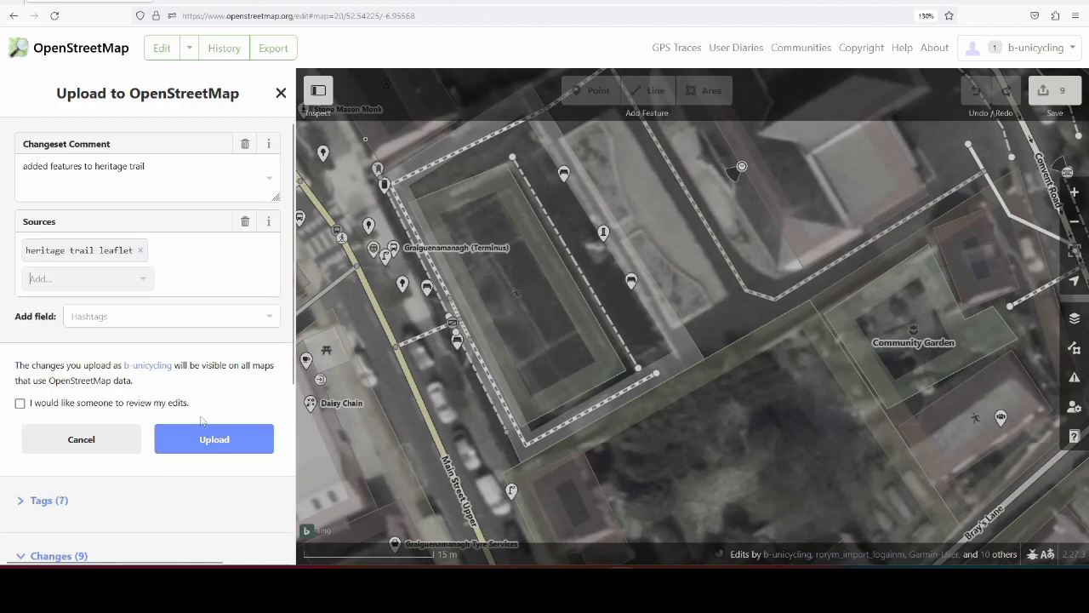
click(213, 439)
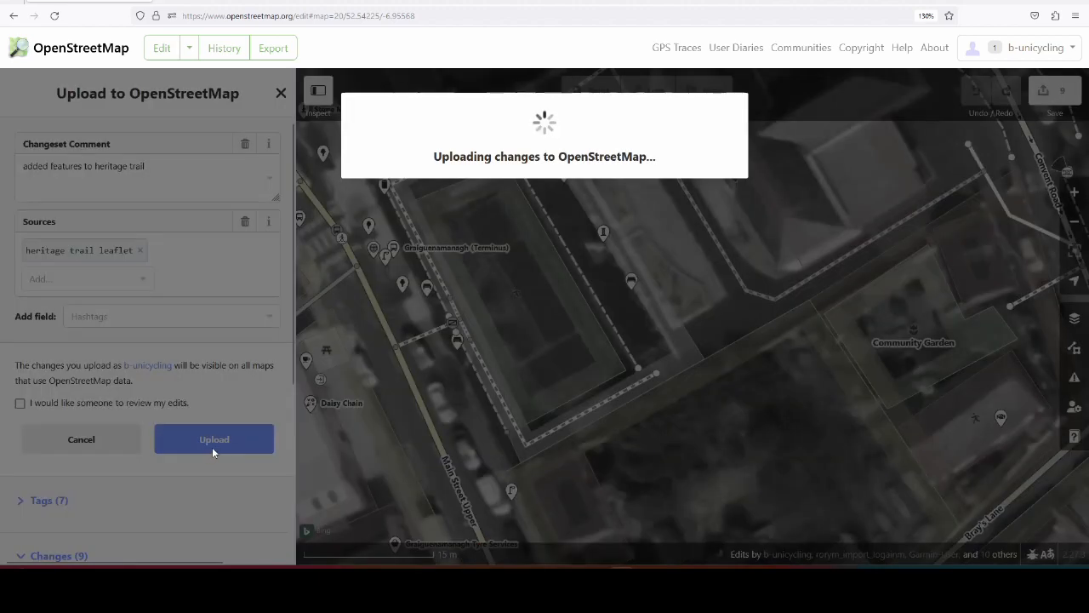
click(213, 438)
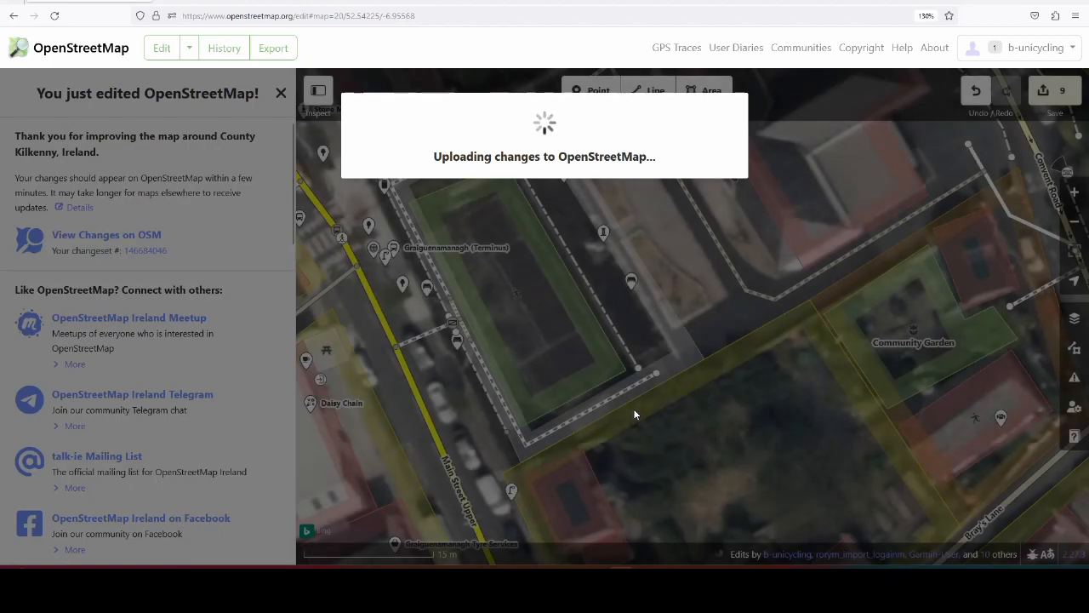
mouse_move(633, 410)
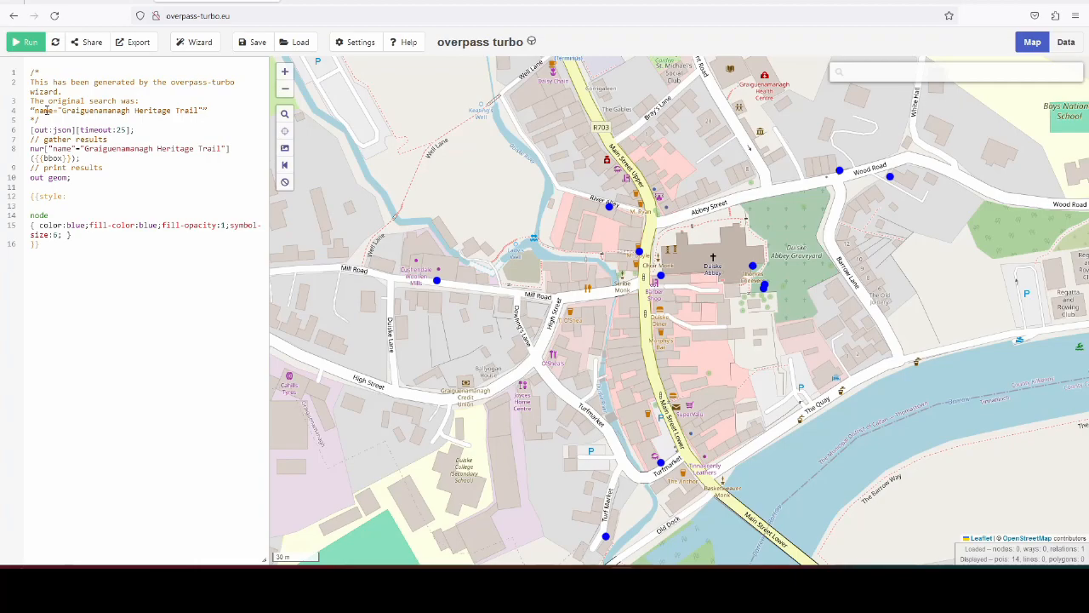
Run the heritage trail query and show details for church way 784345667.
click(24, 42)
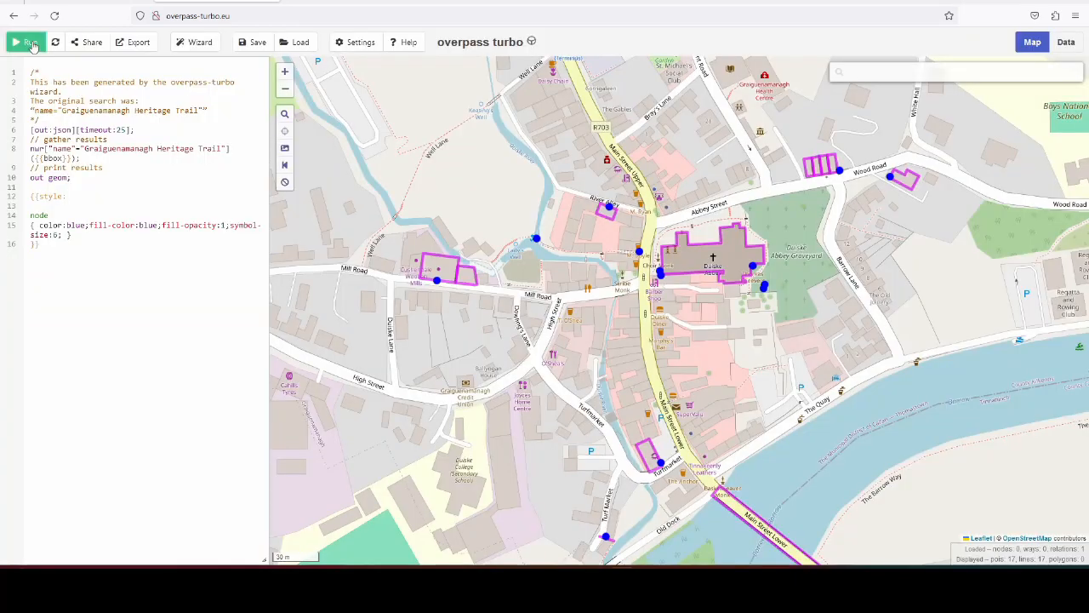
click(24, 42)
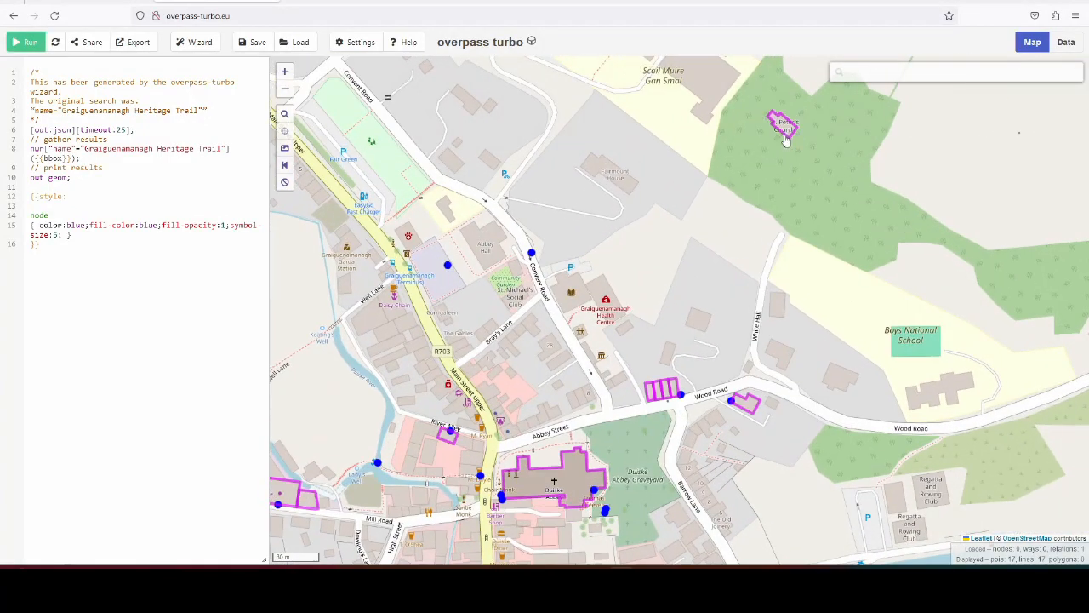
click(785, 128)
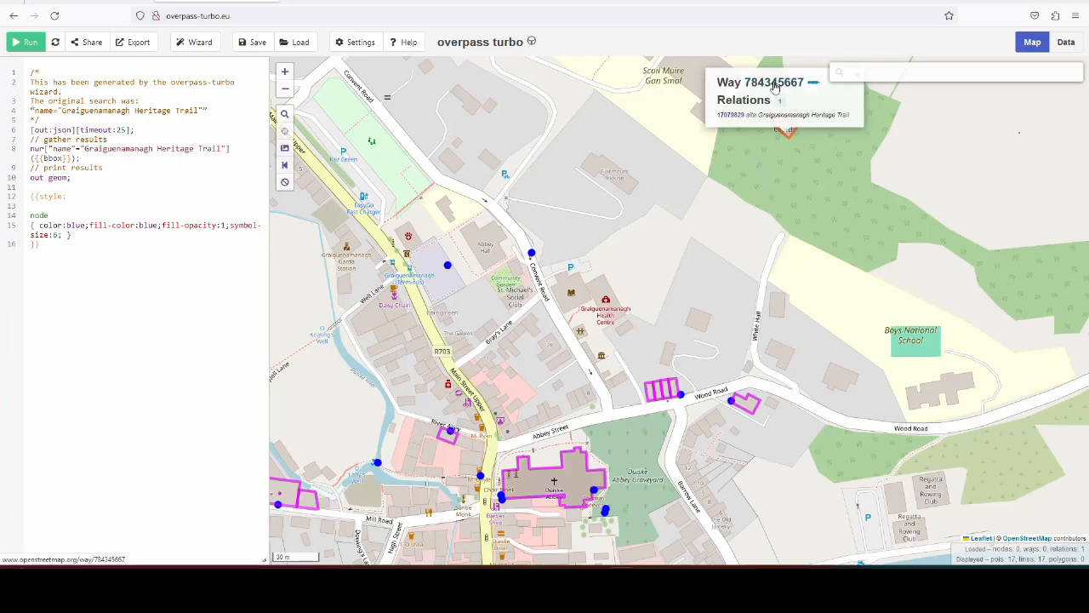
click(759, 81)
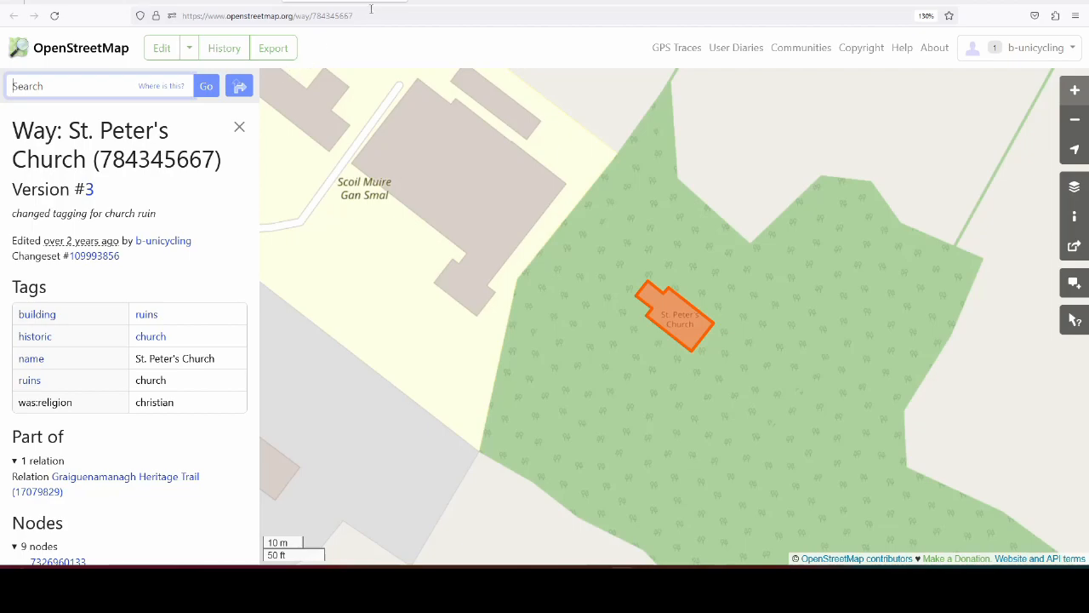
mouse_move(786, 204)
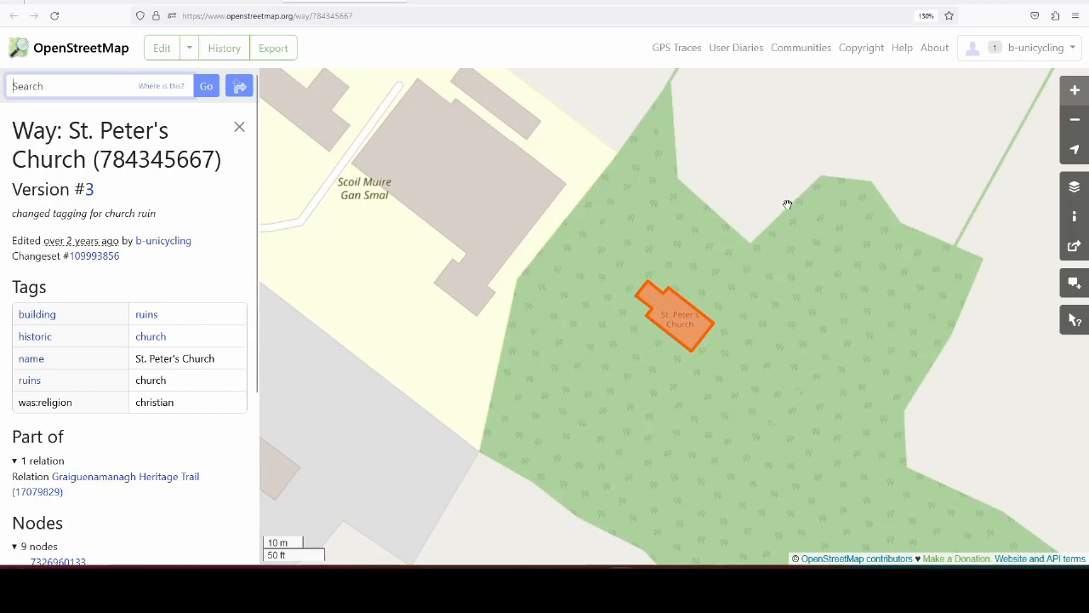
scroll(down, 3)
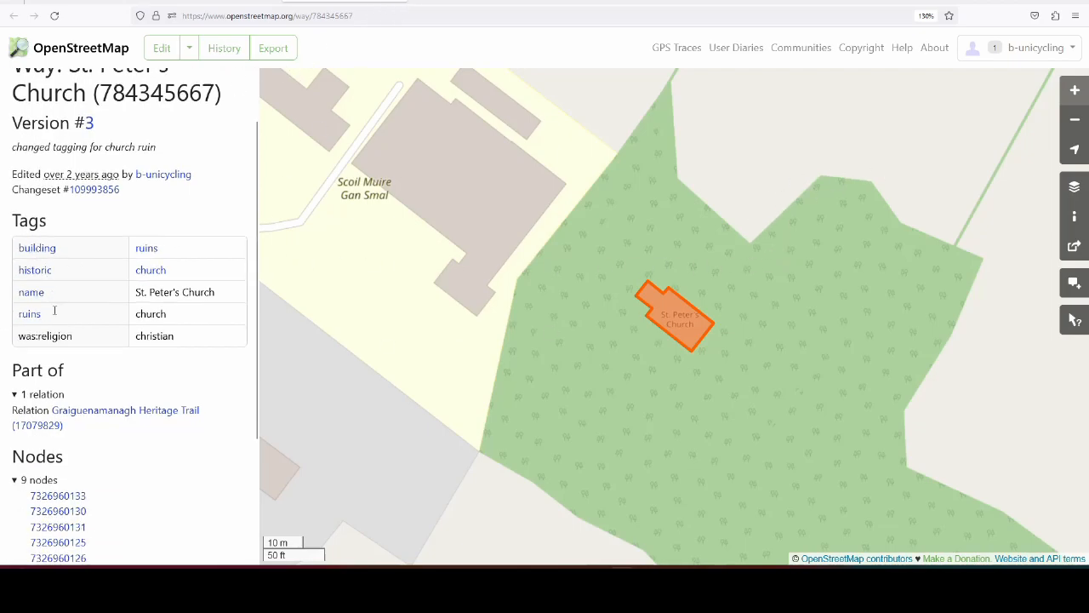
scroll(down, 3)
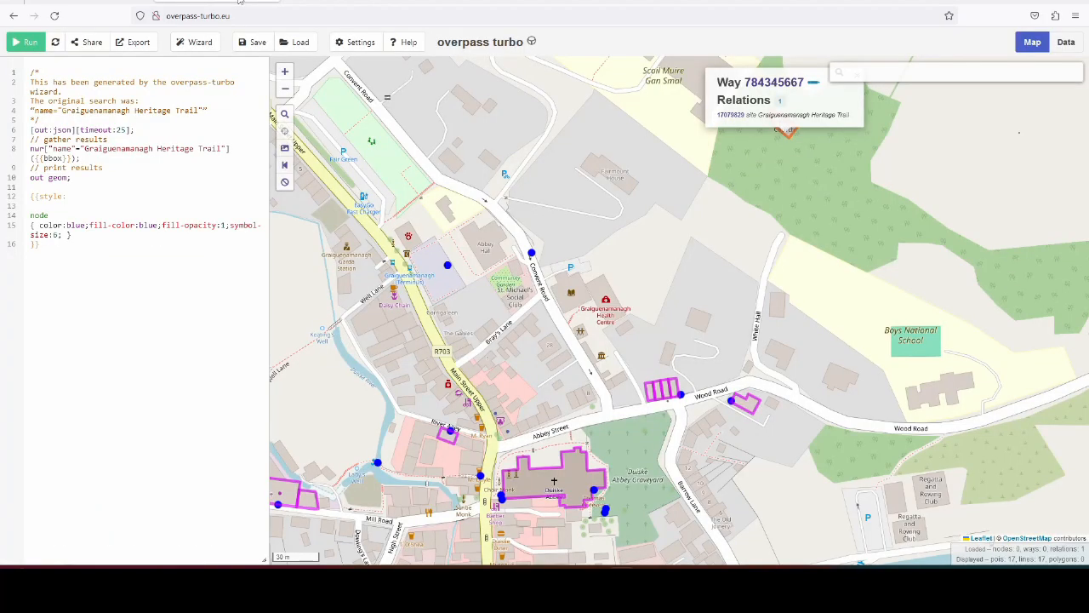
Open the OpenStreetMap page for Wood Road house way 756330067.
click(672, 391)
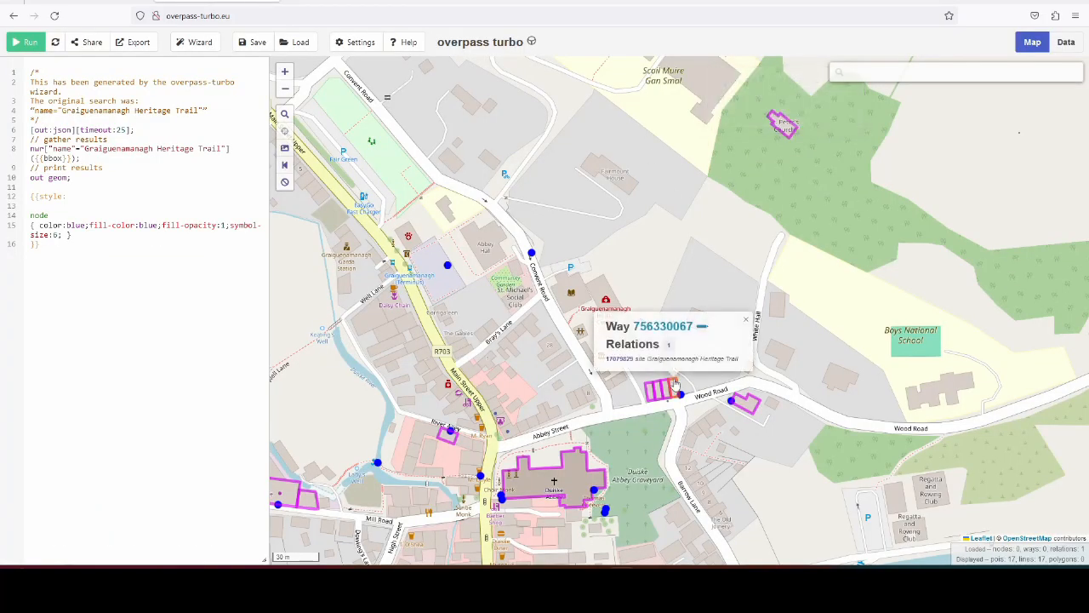
click(663, 325)
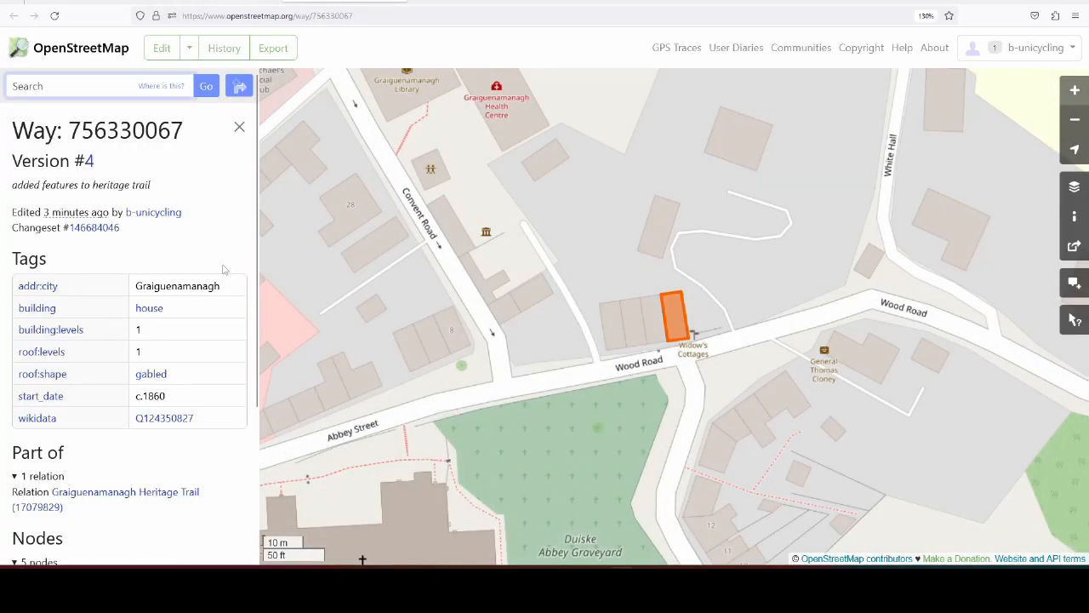
mouse_move(204, 393)
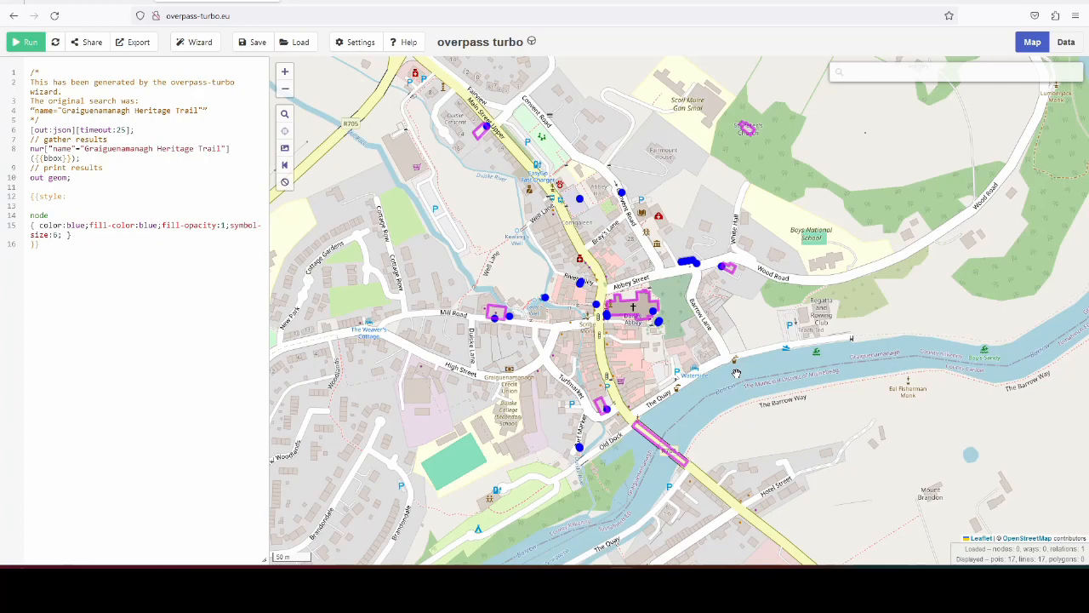
mouse_move(735, 372)
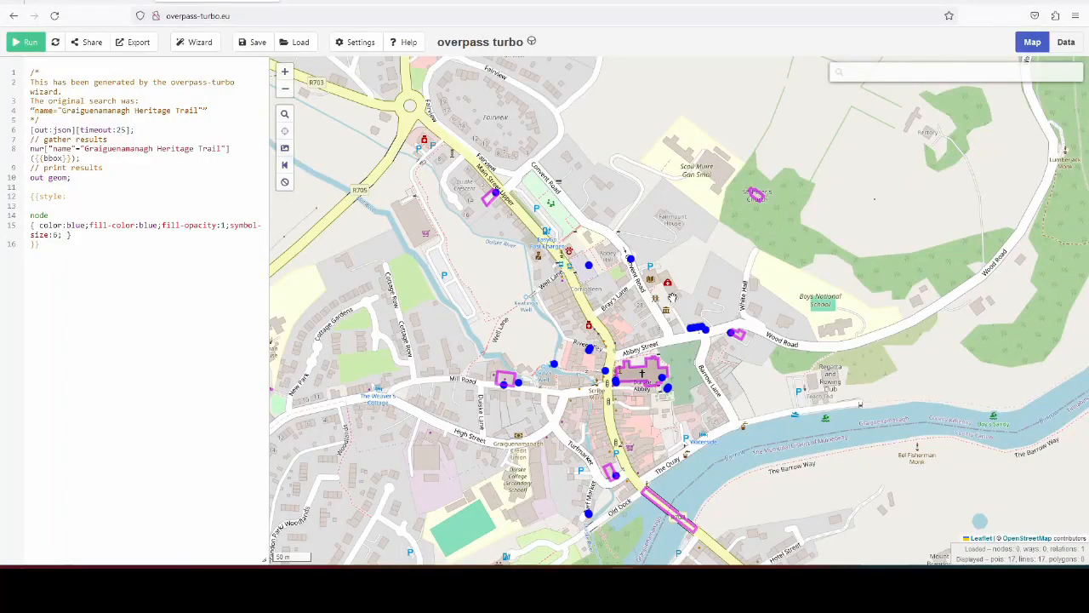
mouse_move(675, 300)
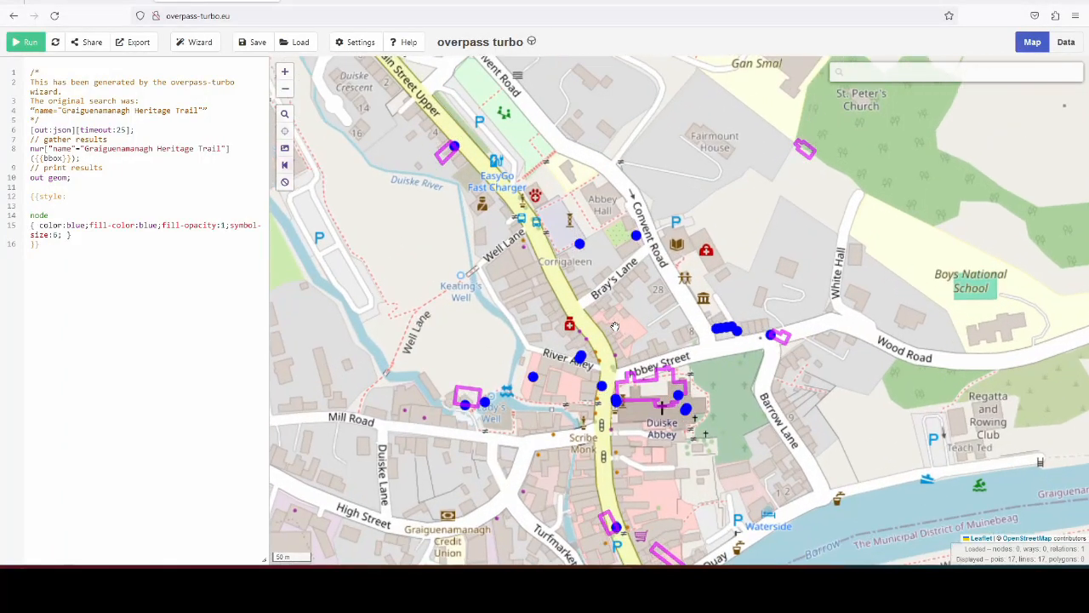
Zoom the map onto the Assembly Rooms and Lady's Mill Race Well.
scroll(up, 3)
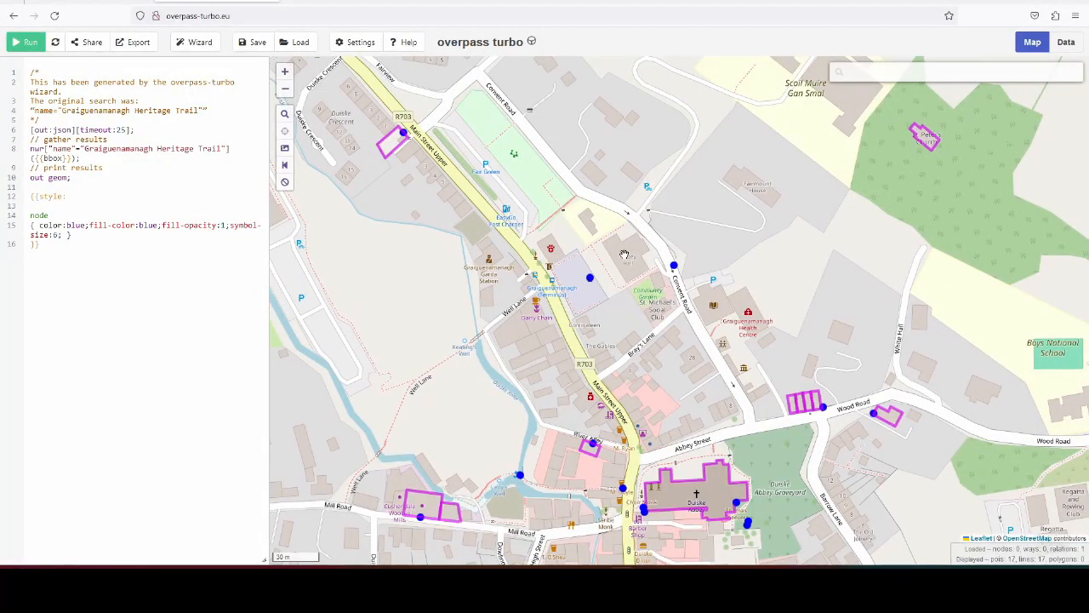
mouse_move(808, 489)
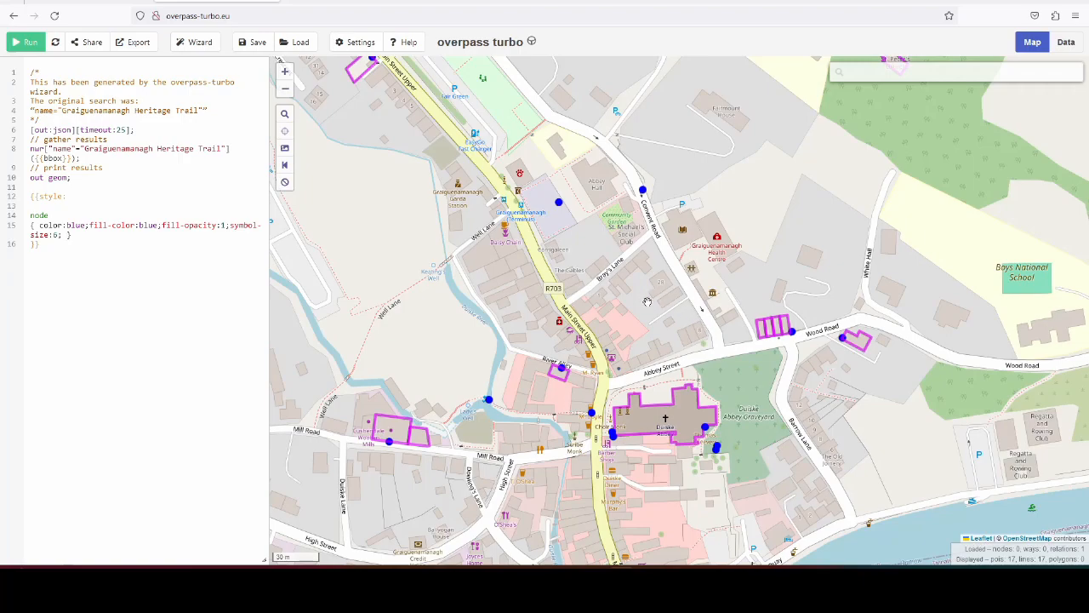
mouse_move(522, 392)
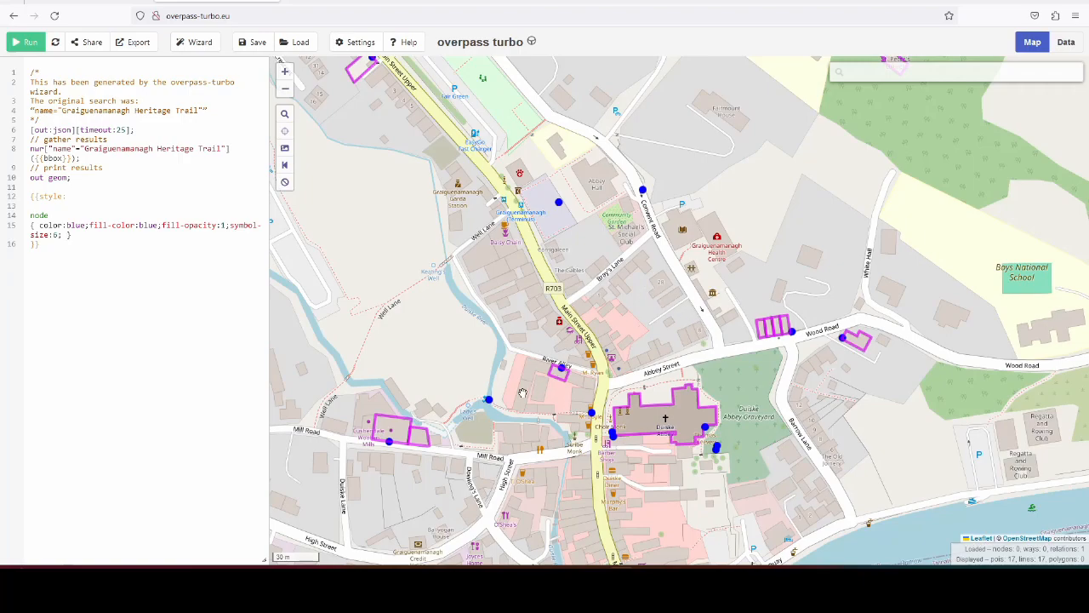
scroll(down, 3)
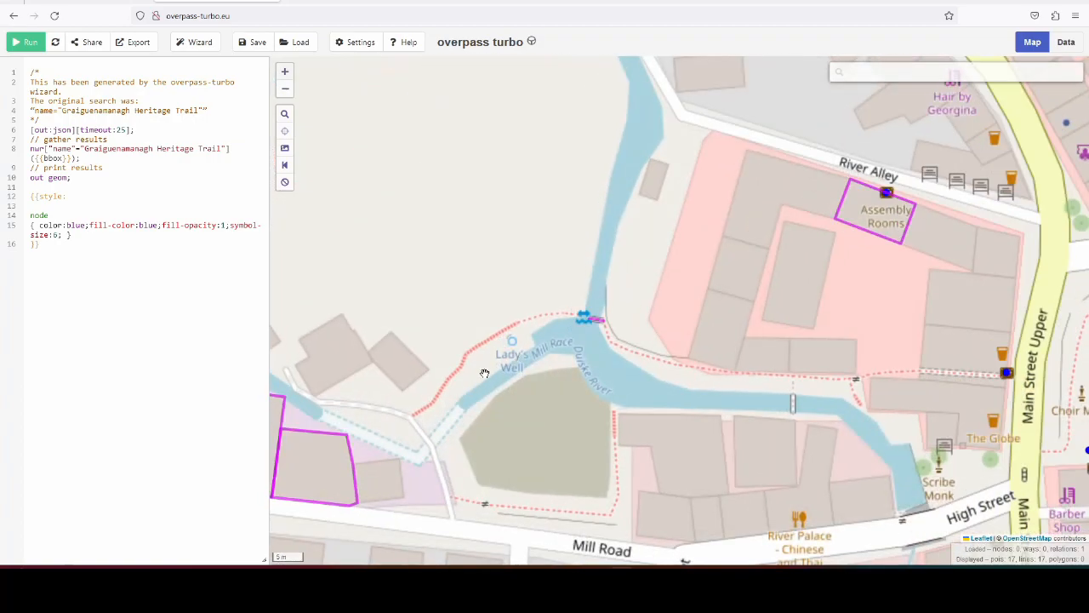
mouse_move(458, 439)
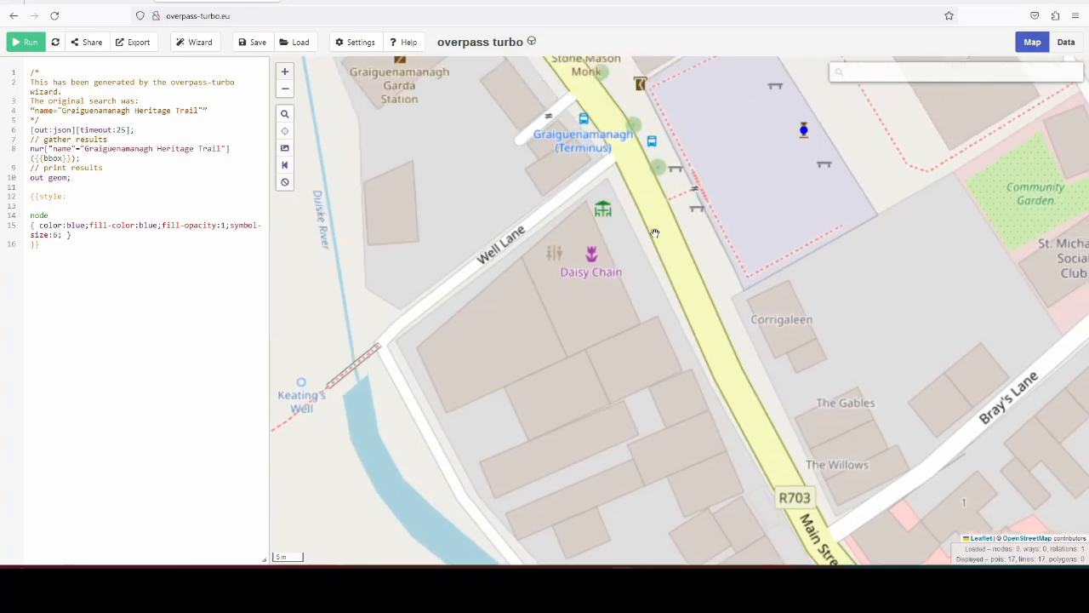
Pan the Overpass Turbo map to centre Keating's Well, Well Lane and the Main Street Upper bus terminus.
drag(655, 234, 668, 143)
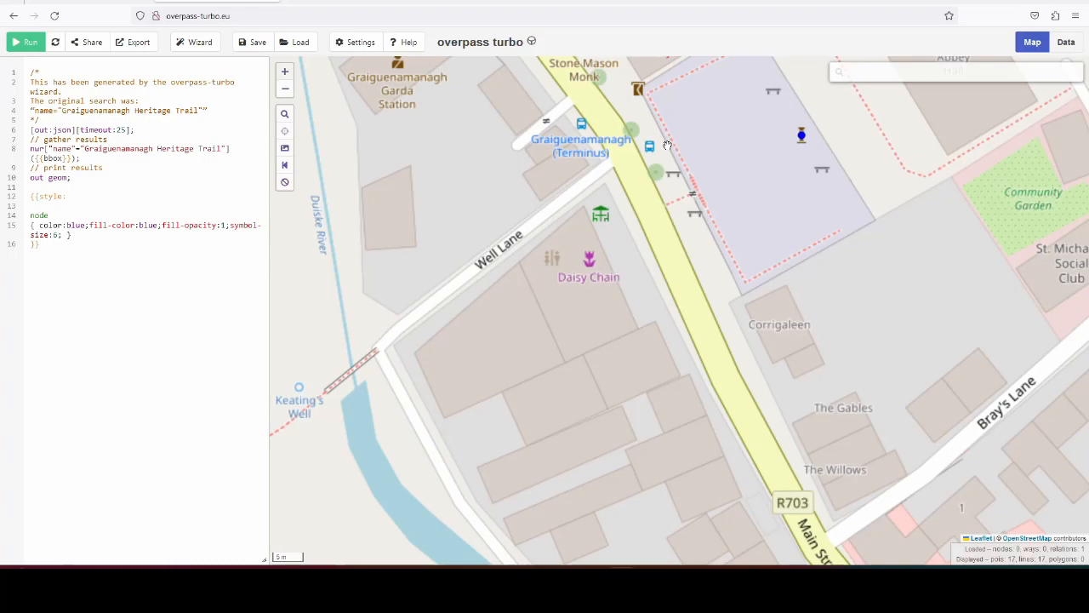